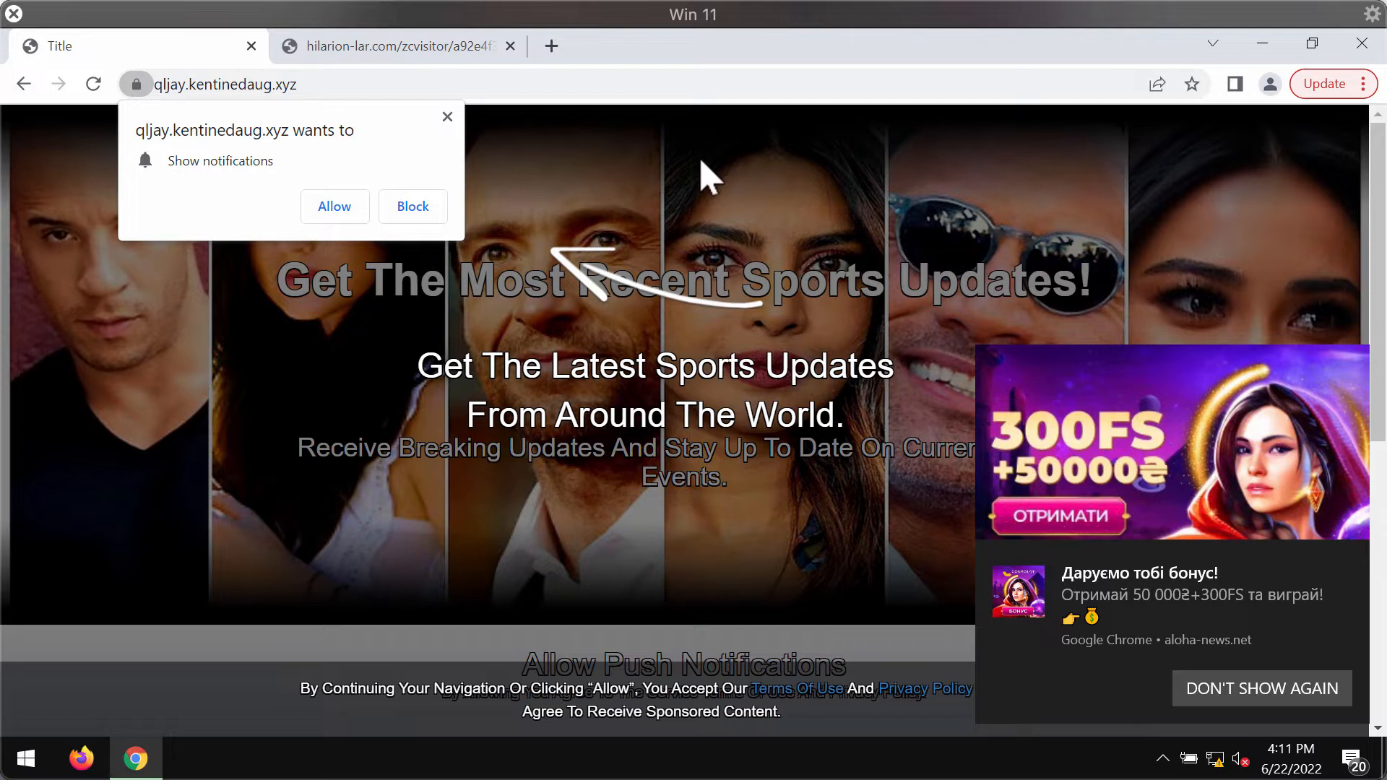
pyautogui.moveTo(497, 237)
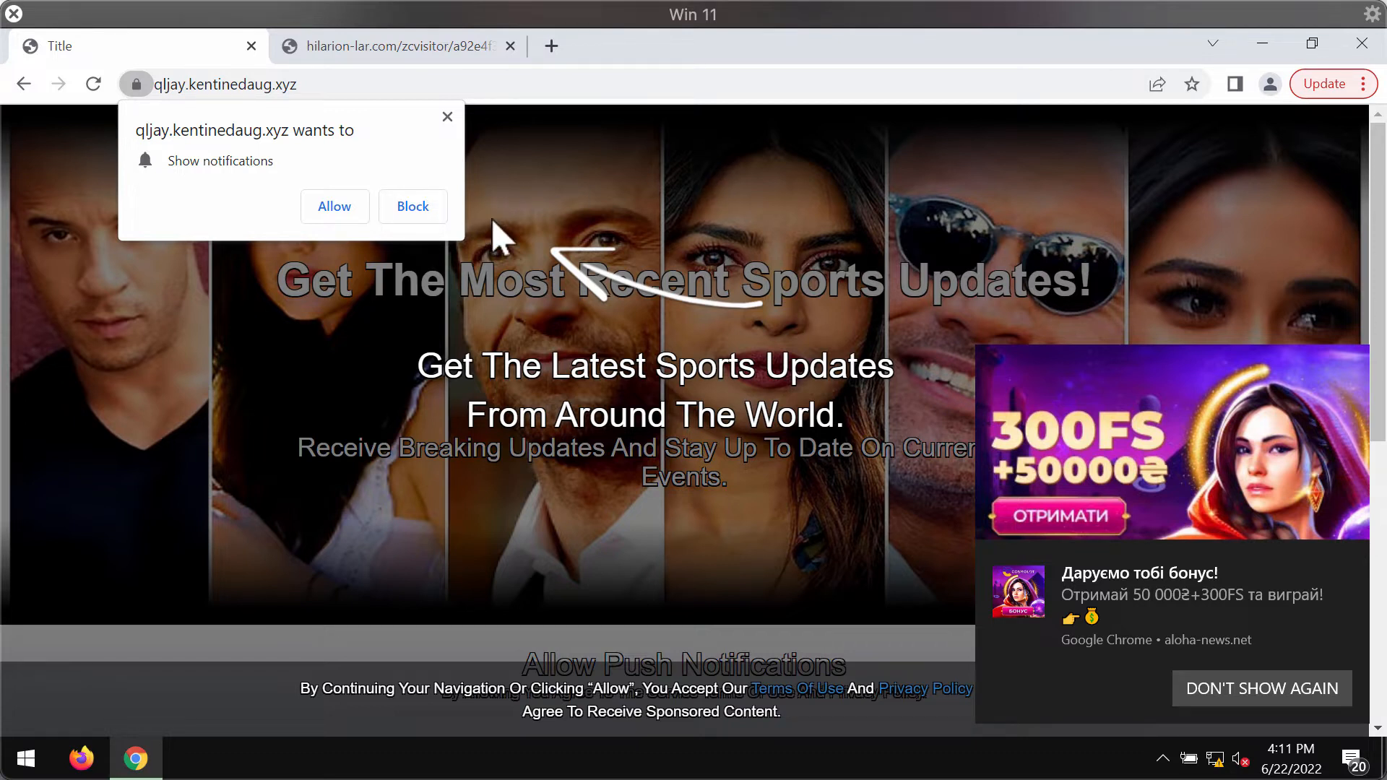
pyautogui.moveTo(466, 494)
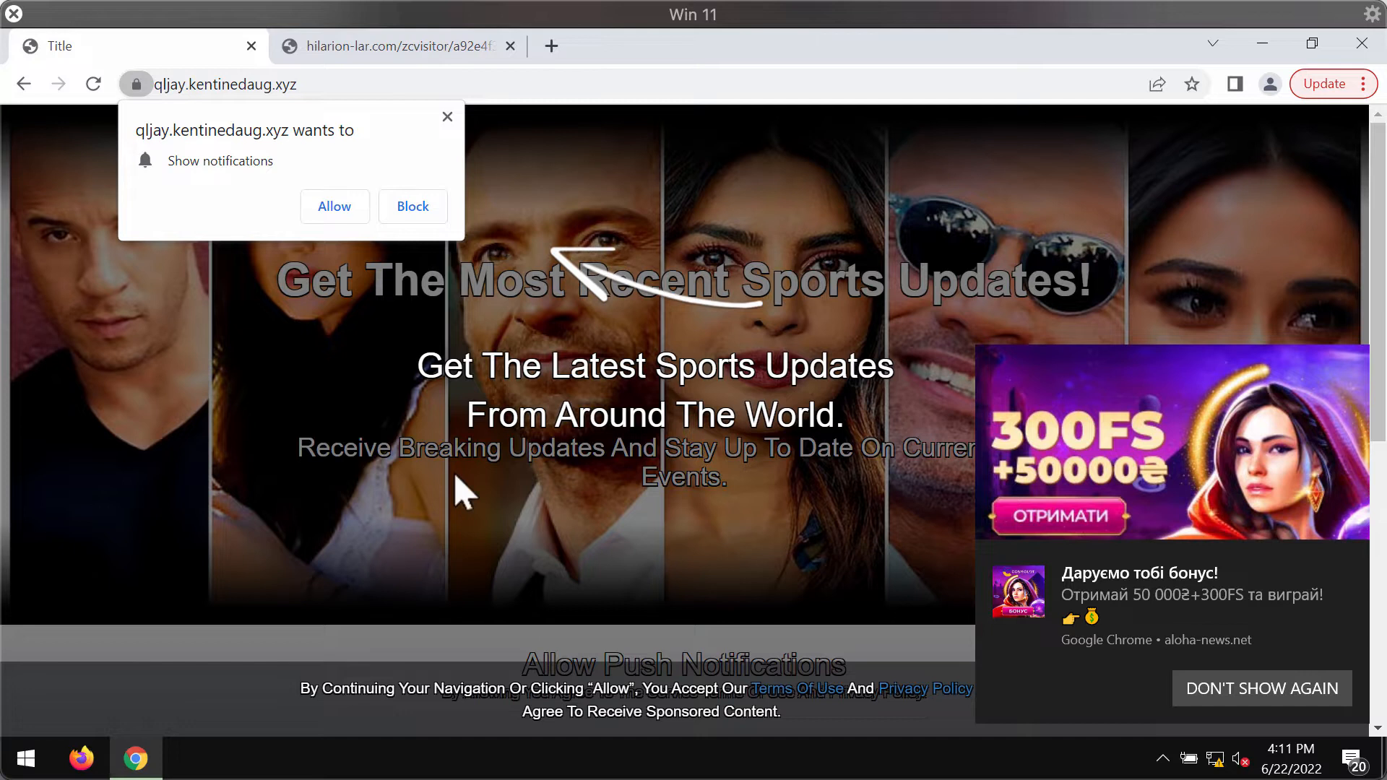
pyautogui.moveTo(816, 389)
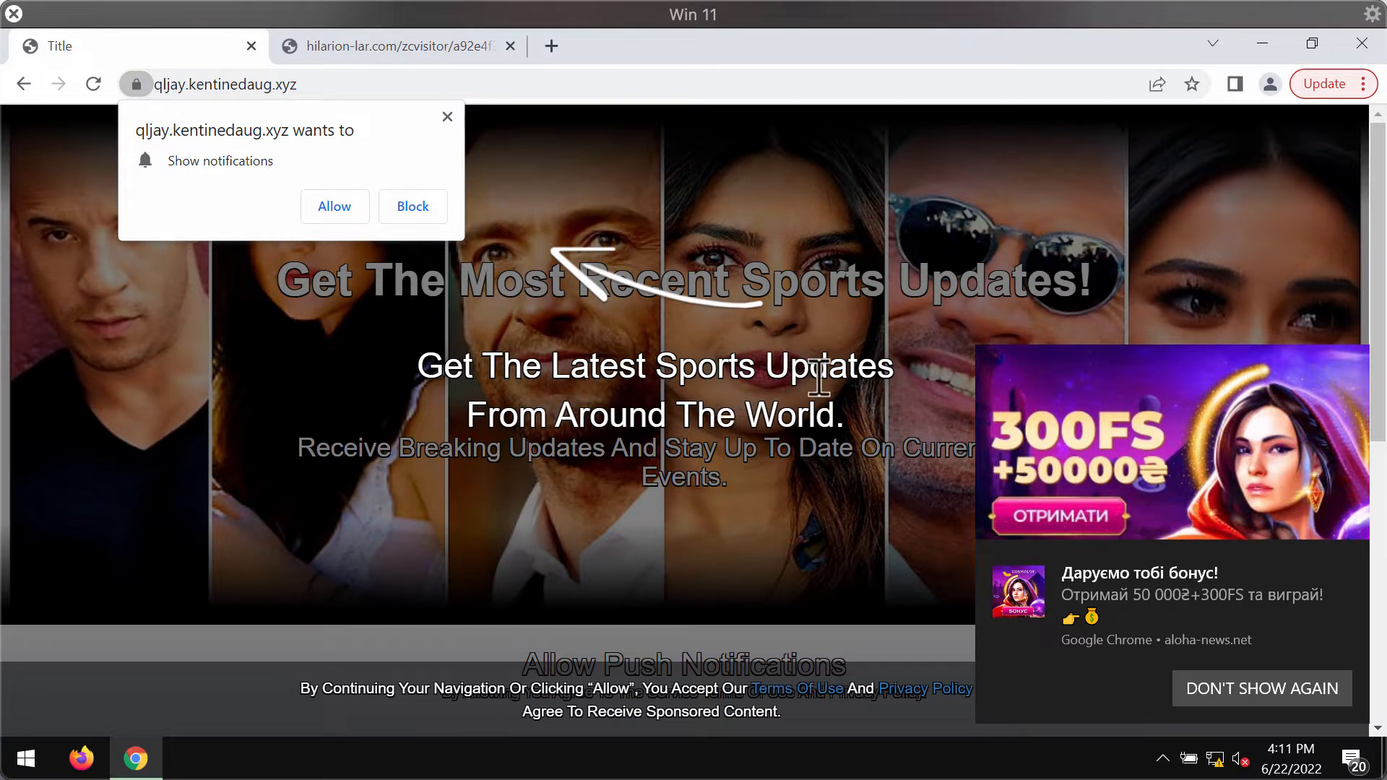
pyautogui.moveTo(448, 158)
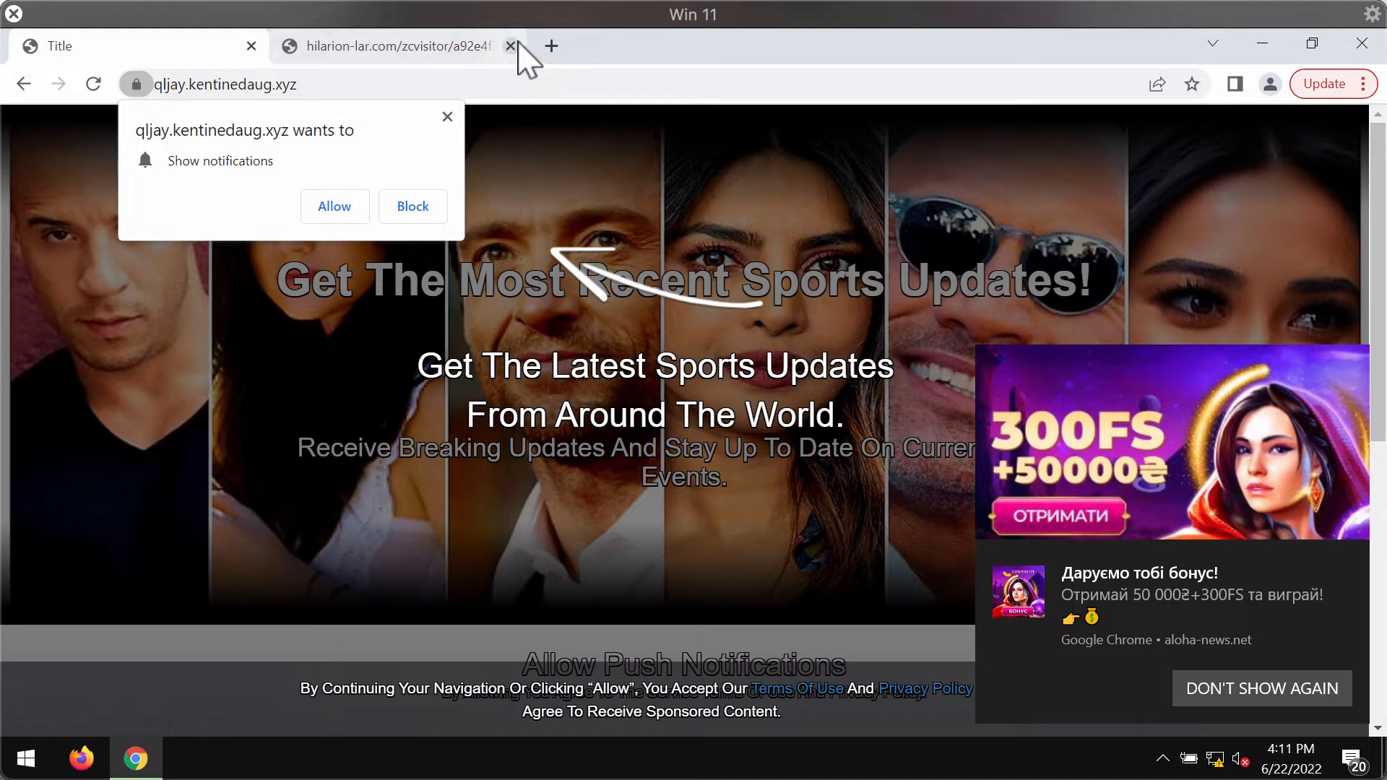
# Close the hilarion-lar.com tab and start a fresh blank tab beside the sports page.
pyautogui.click(512, 45)
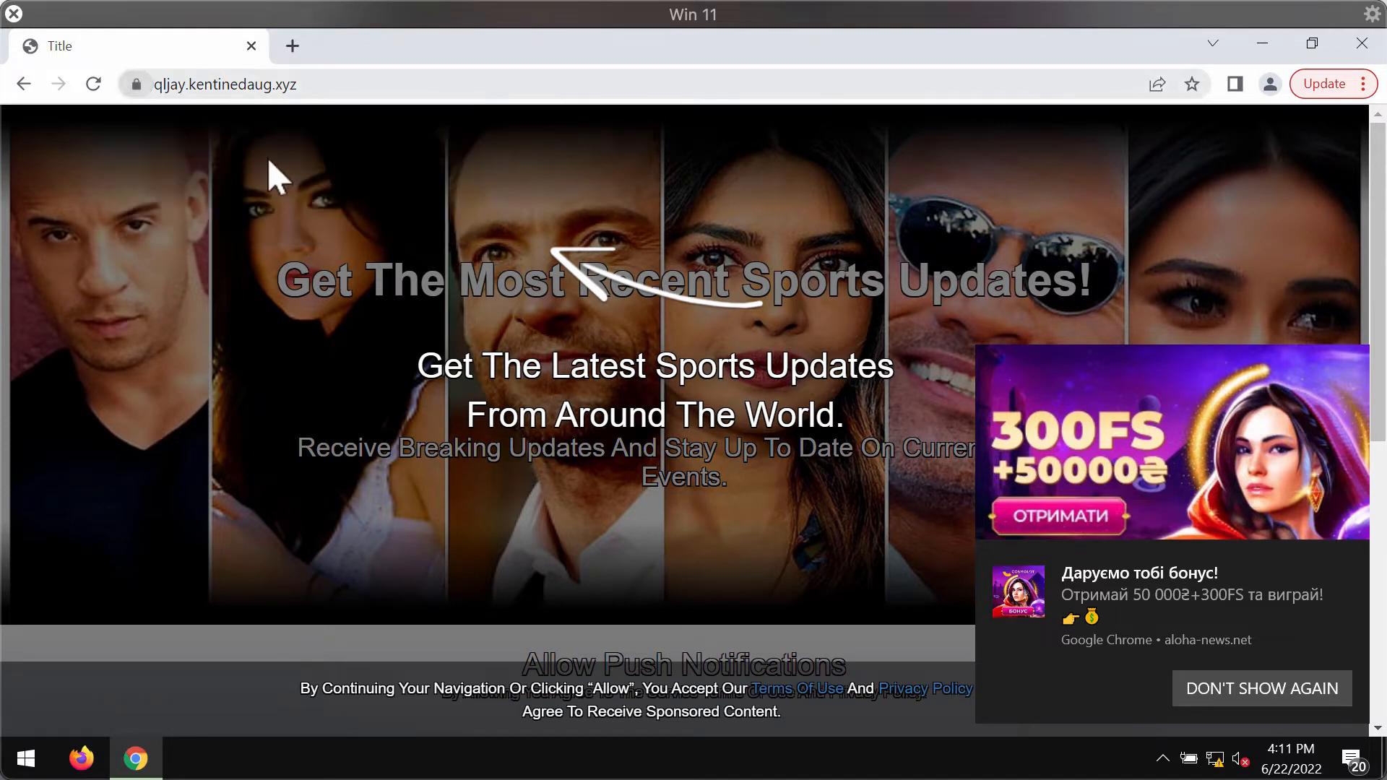
pyautogui.click(291, 45)
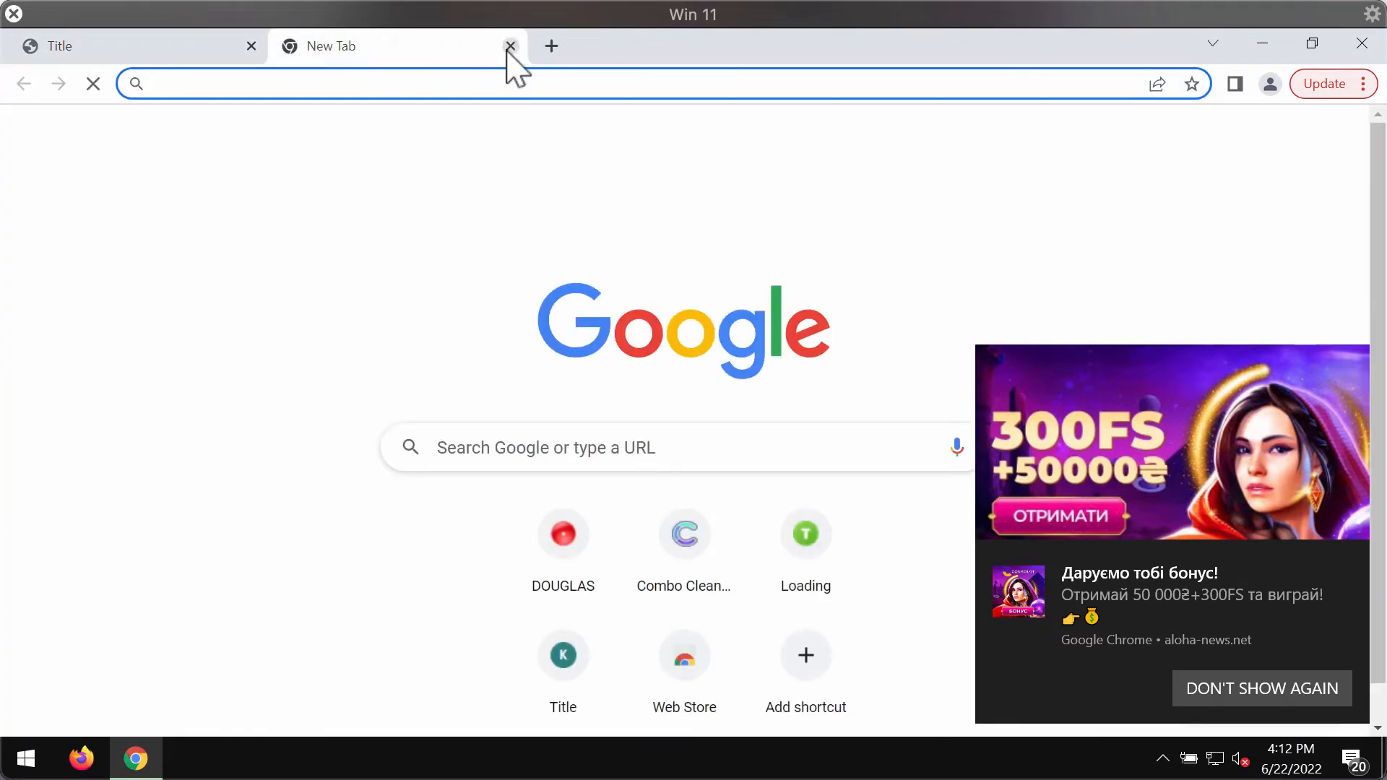
pyautogui.moveTo(288, 68)
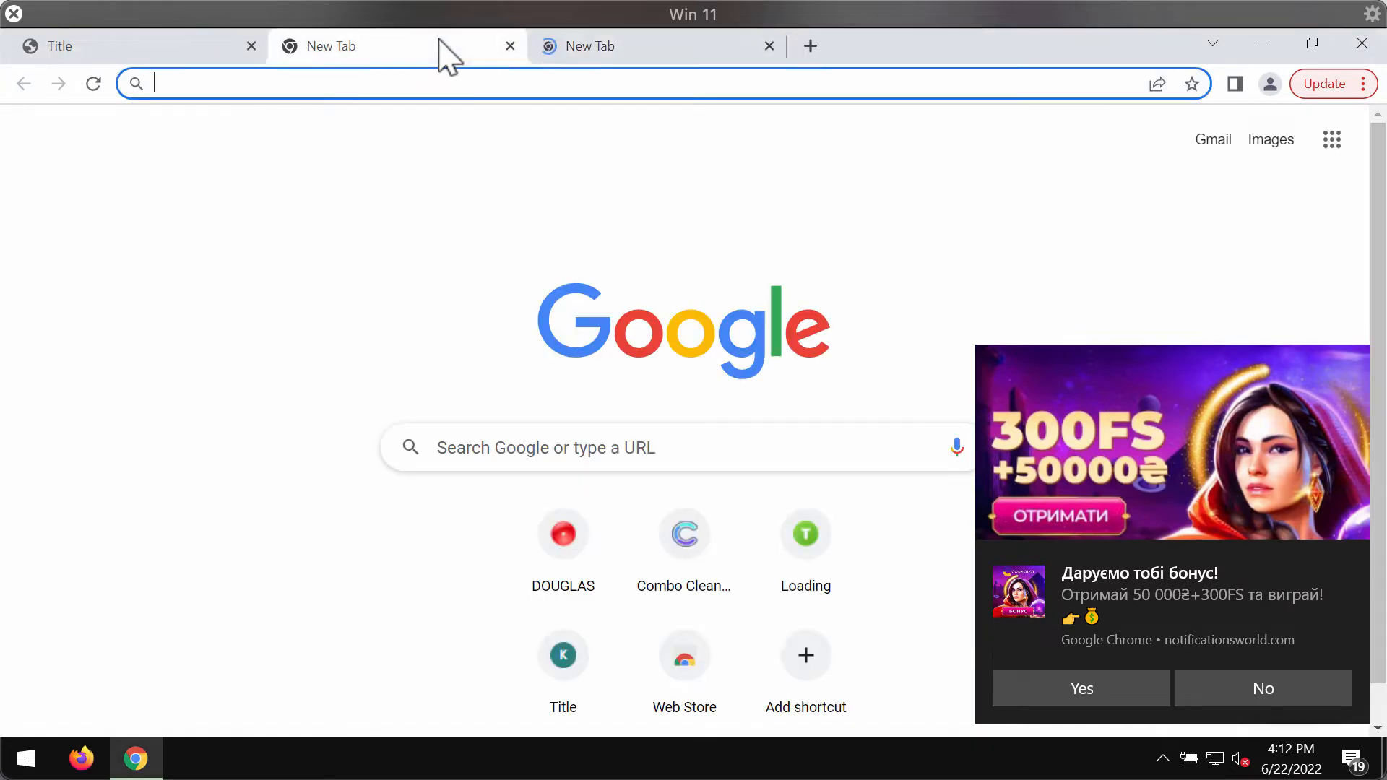
# Restore the Chrome window down from maximized so the desktop shows beside it.
pyautogui.click(769, 45)
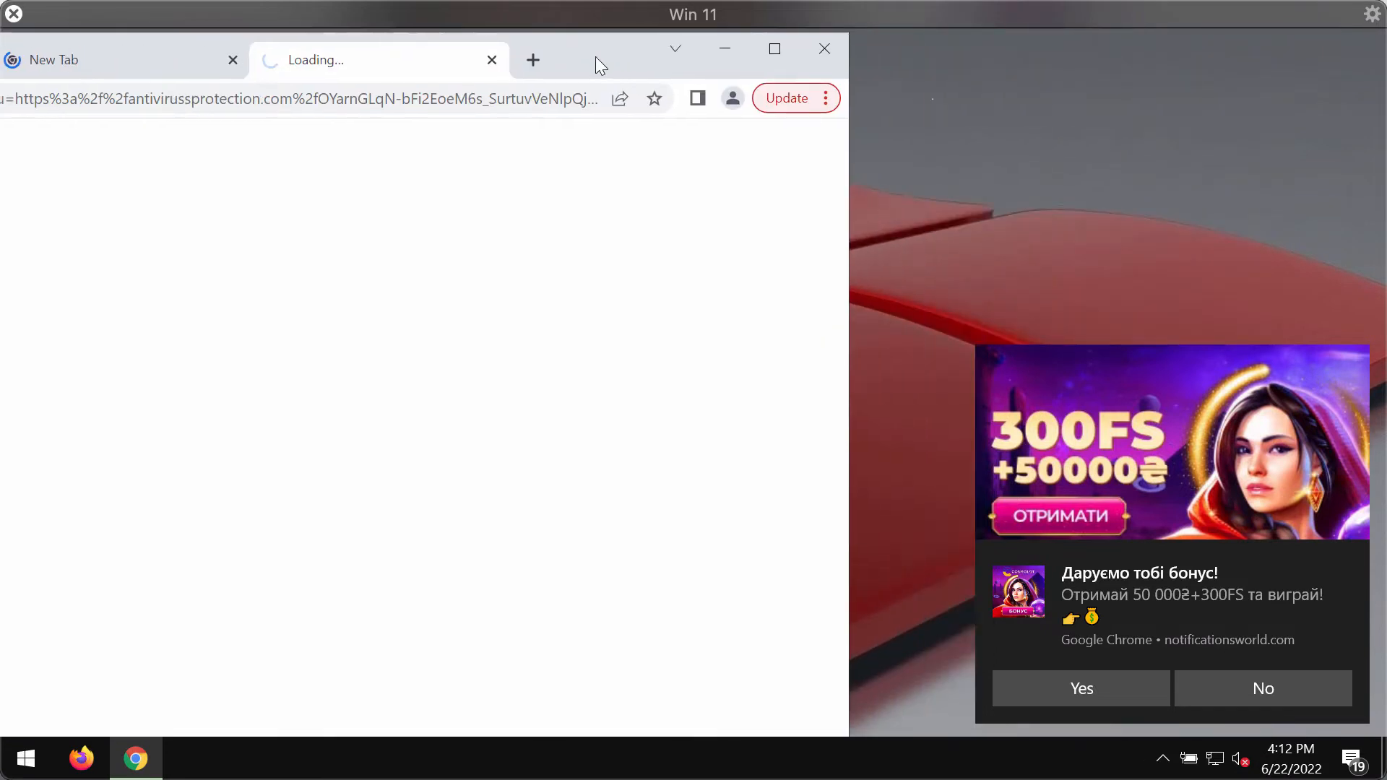
# Reach Chrome Settings from the browser's main menu.
pyautogui.click(825, 98)
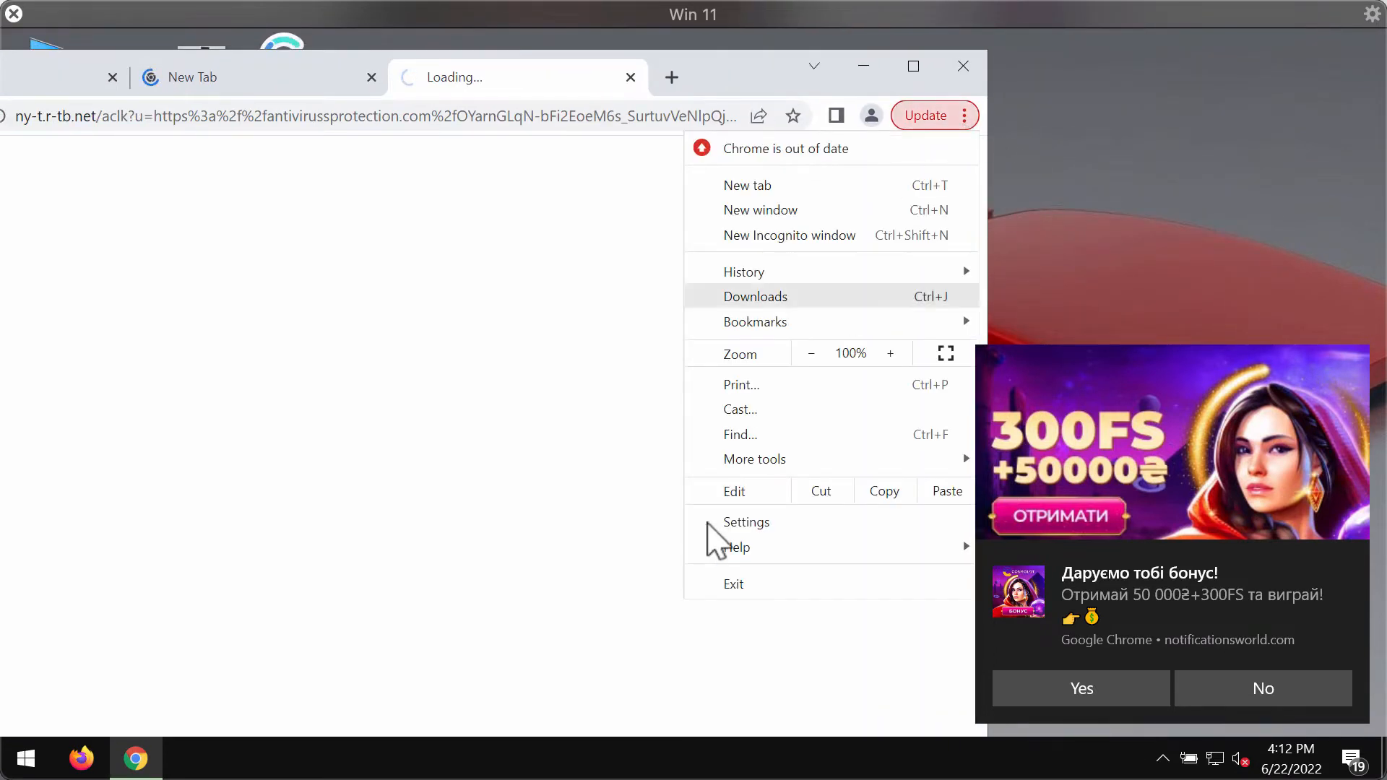
pyautogui.click(746, 523)
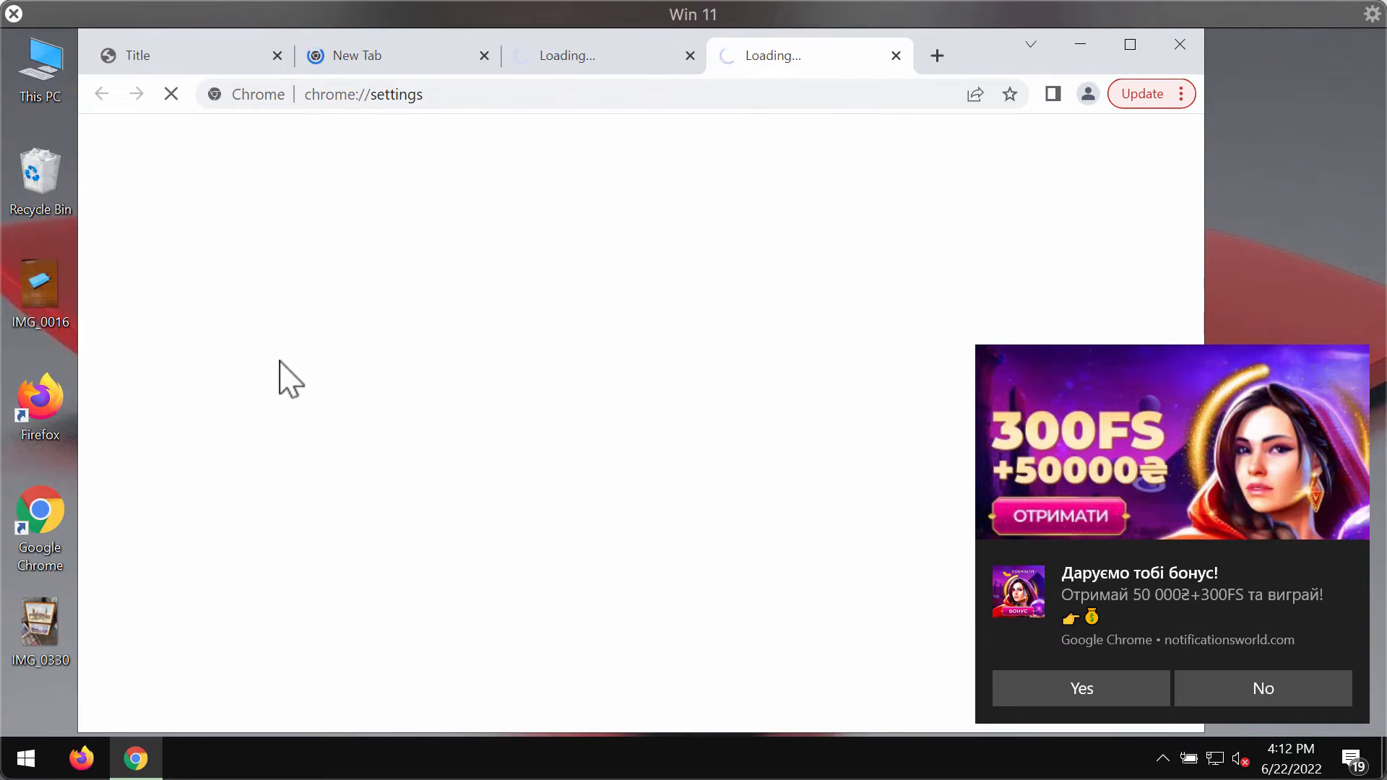
pyautogui.moveTo(234, 357)
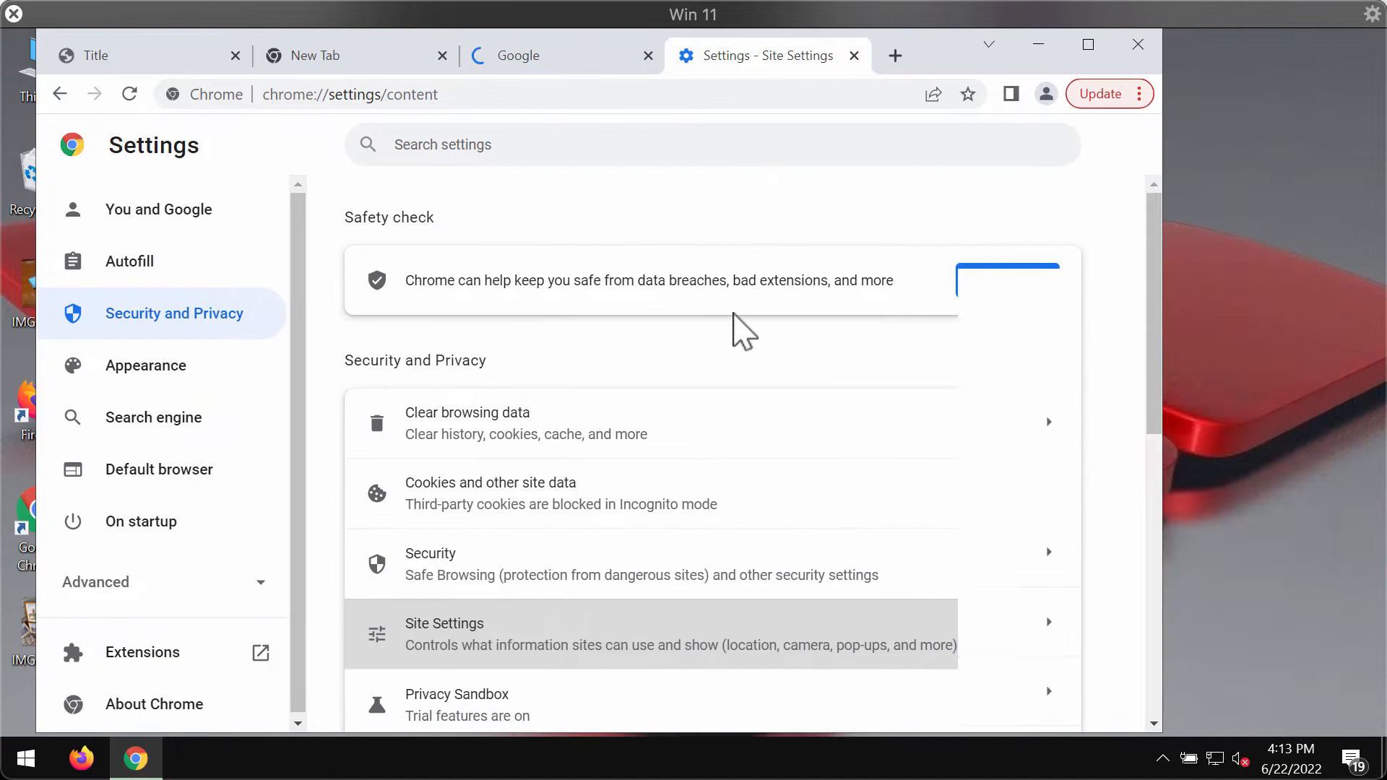
# Scroll the notification settings down to the Allowed to send notifications list.
pyautogui.scroll(-3)
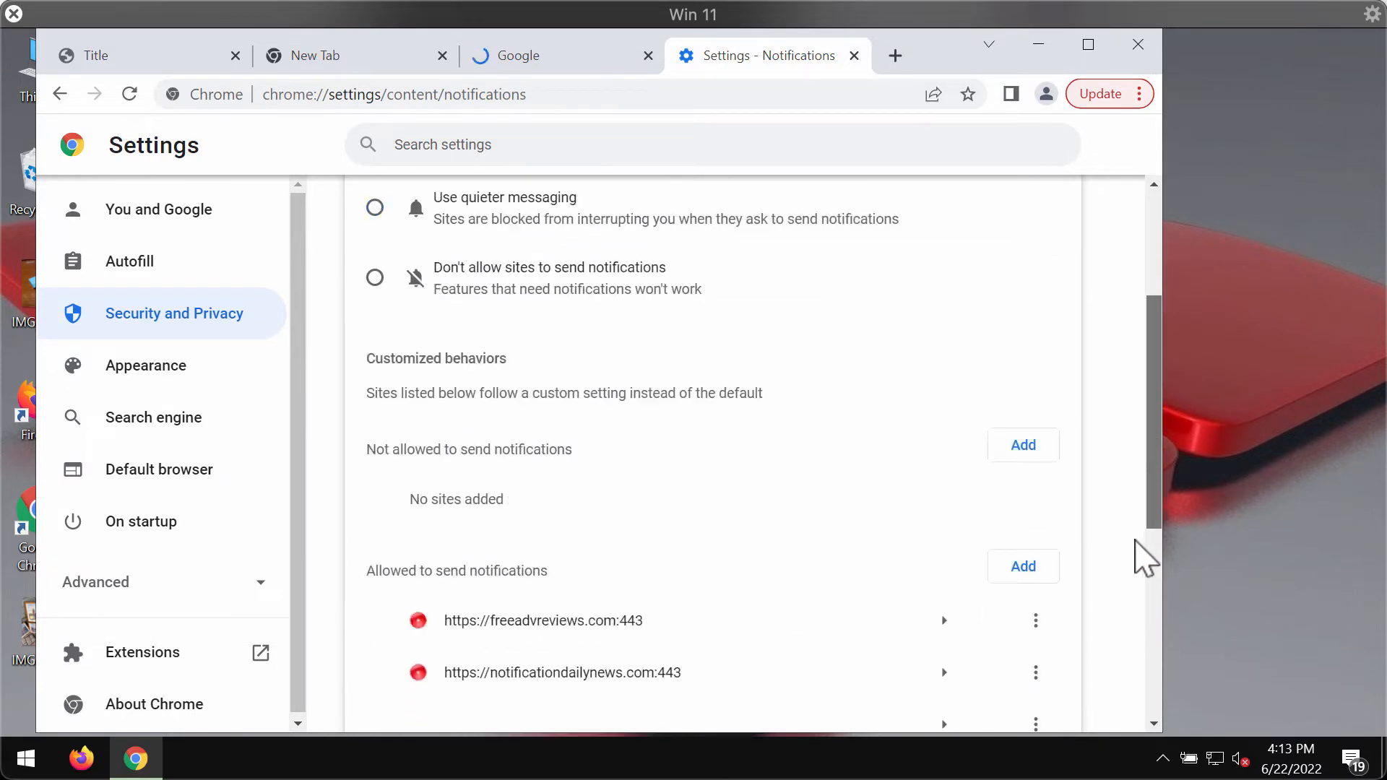
pyautogui.scroll(-3)
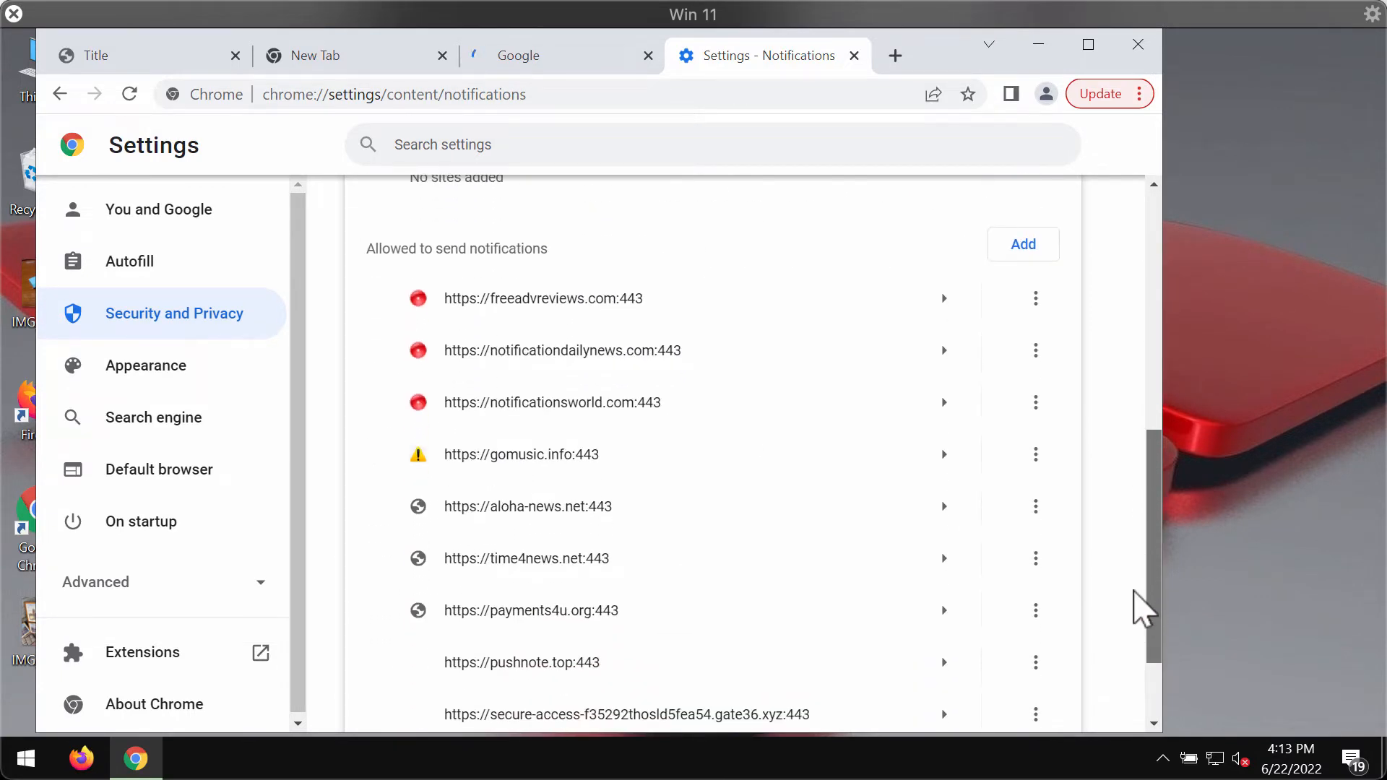
pyautogui.scroll(-3)
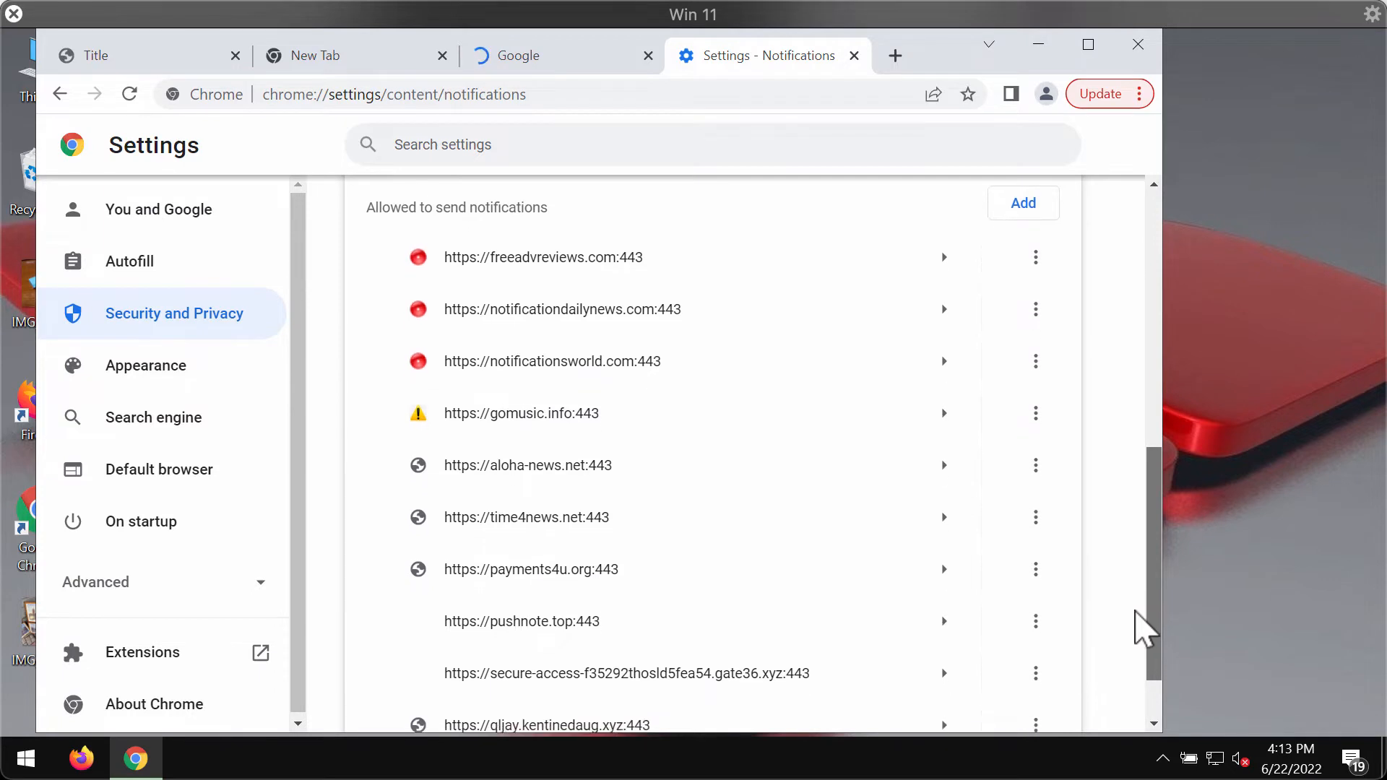
pyautogui.scroll(-3)
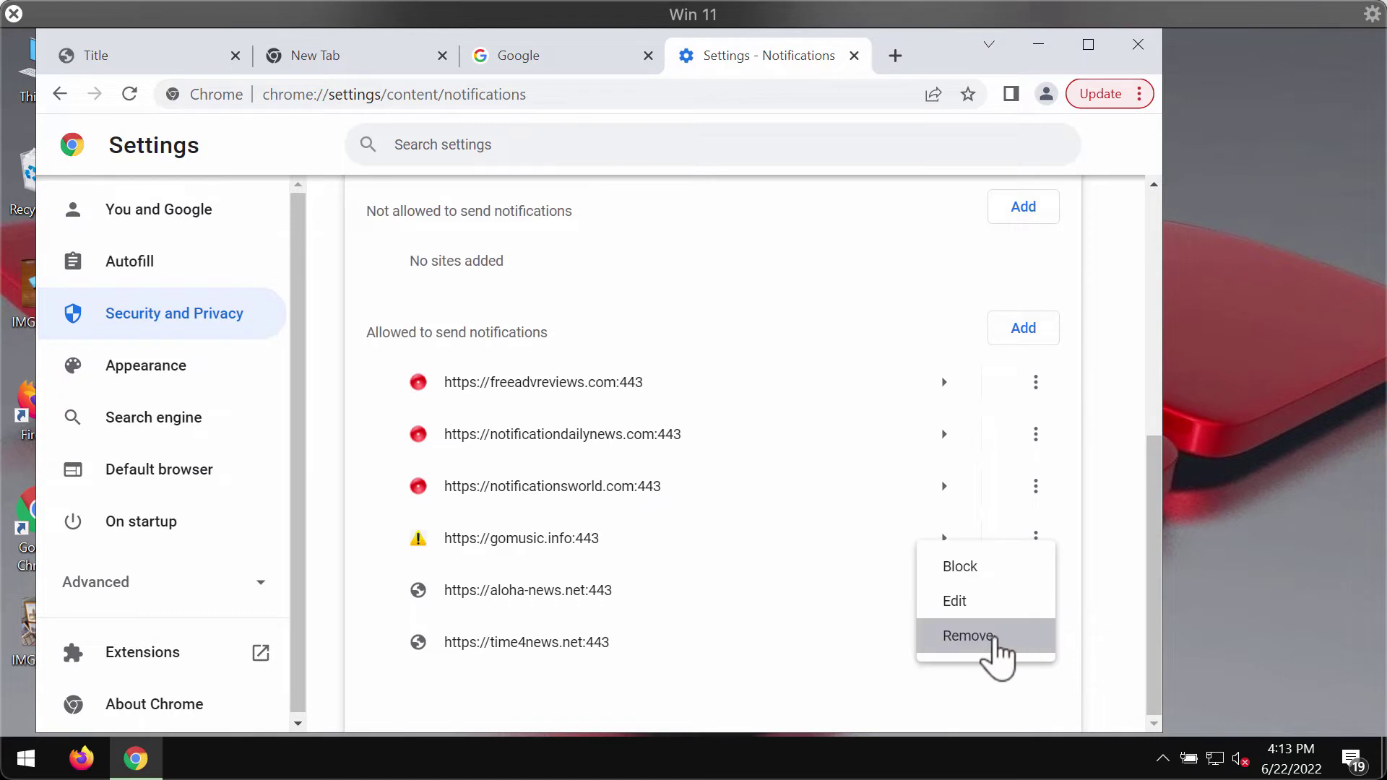
# Remove gomusic.info and another spam site from allowed notifications, closing an unwanted new tab.
pyautogui.click(968, 636)
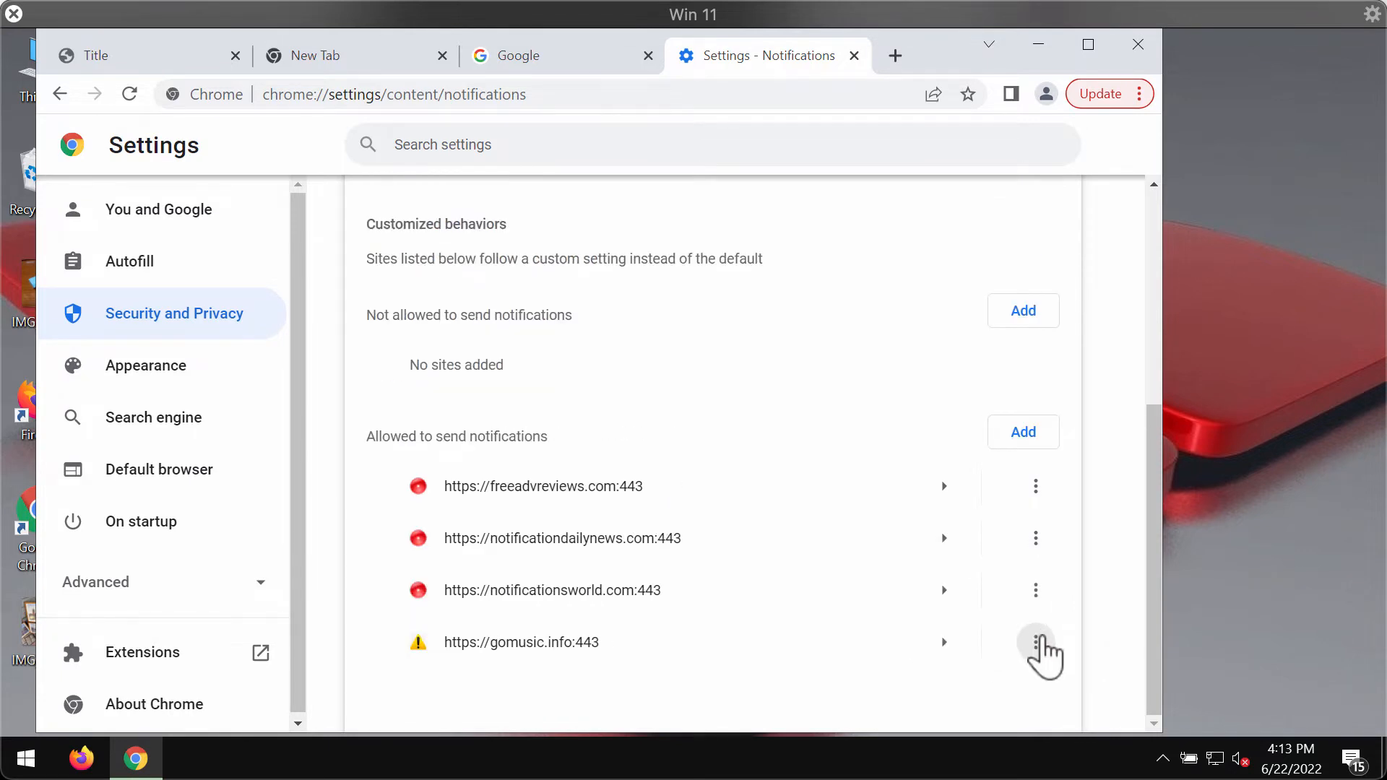
pyautogui.click(1035, 641)
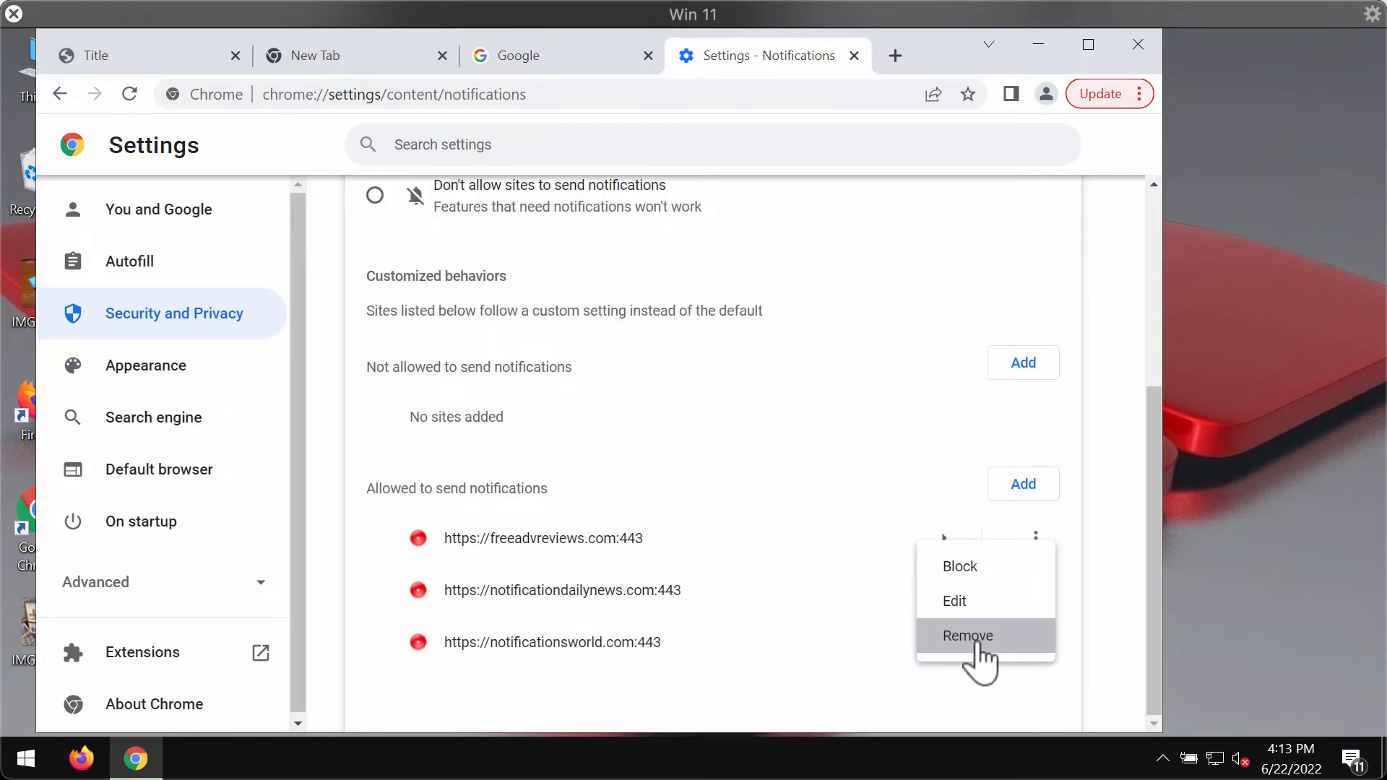
pyautogui.click(968, 636)
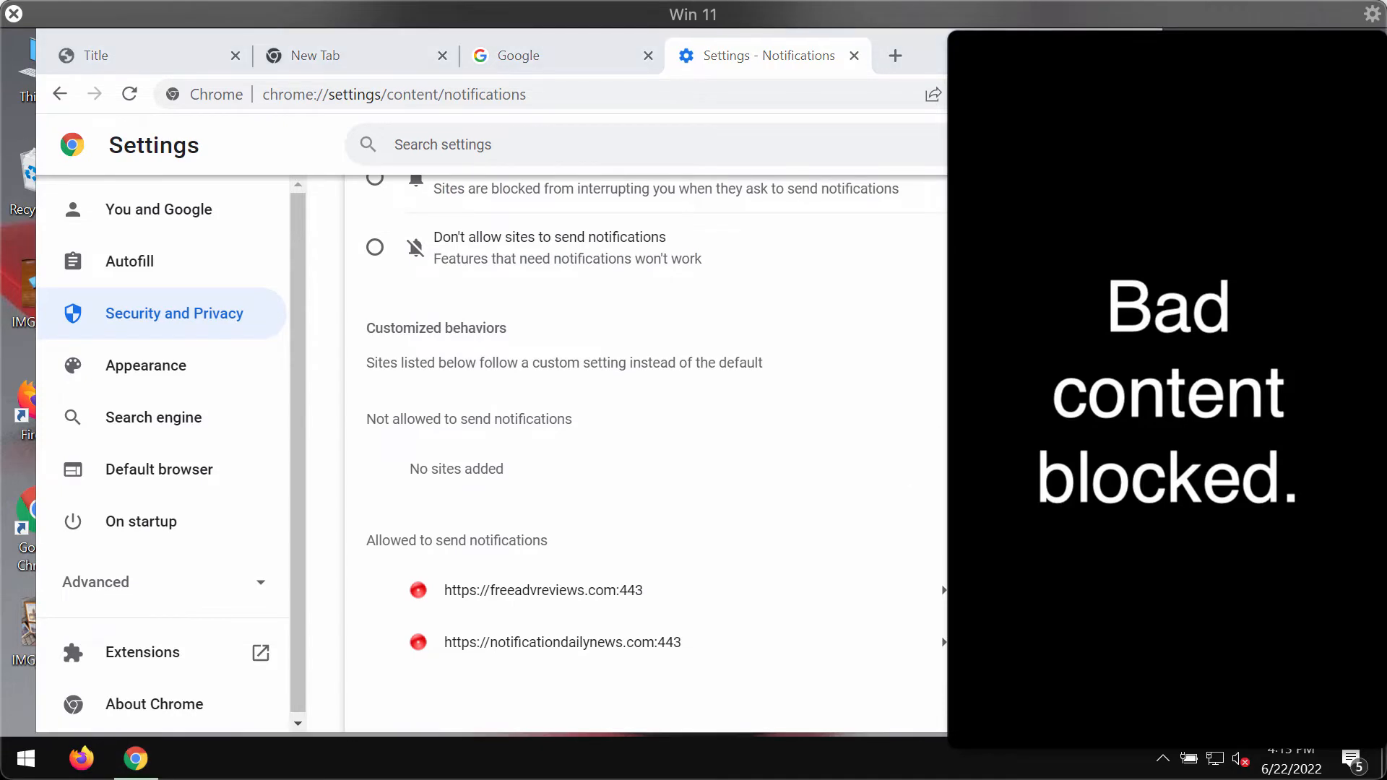
pyautogui.click(893, 55)
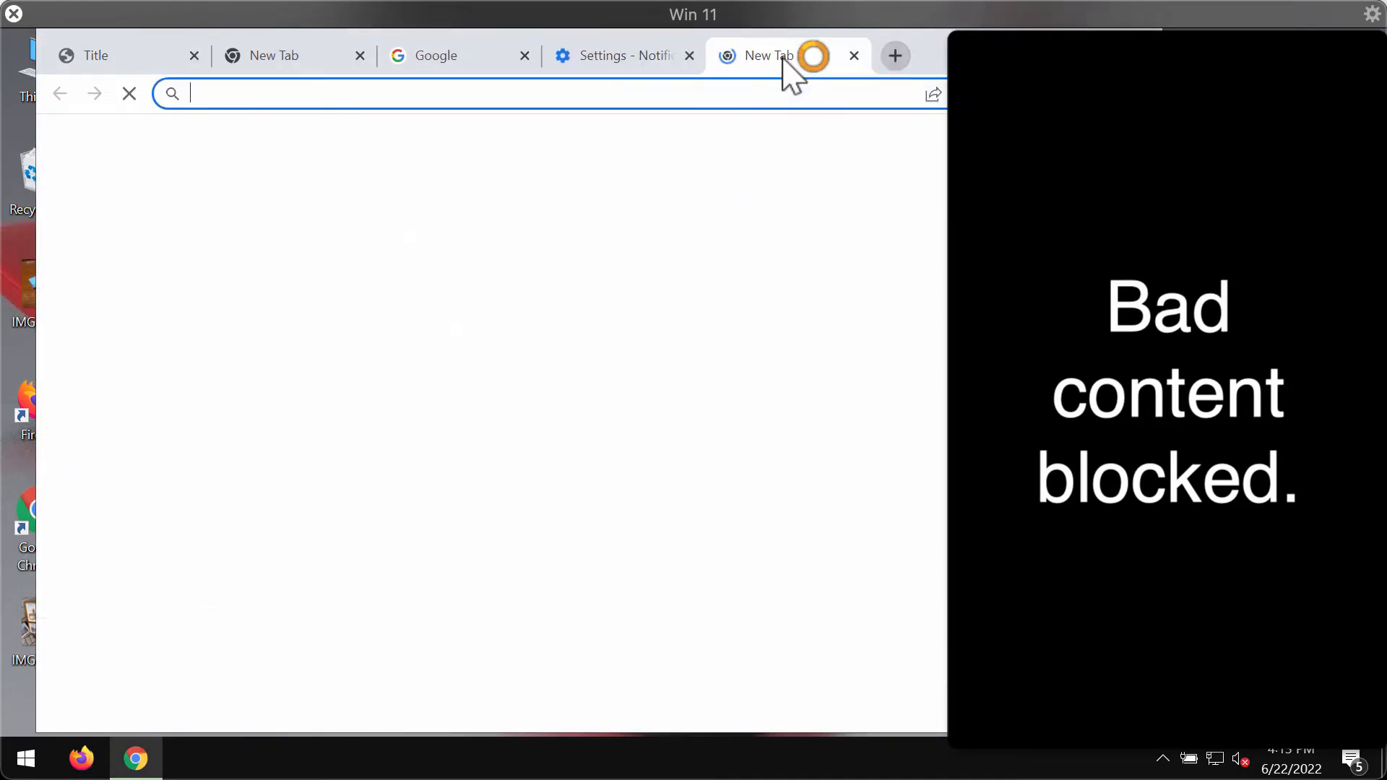
pyautogui.click(622, 55)
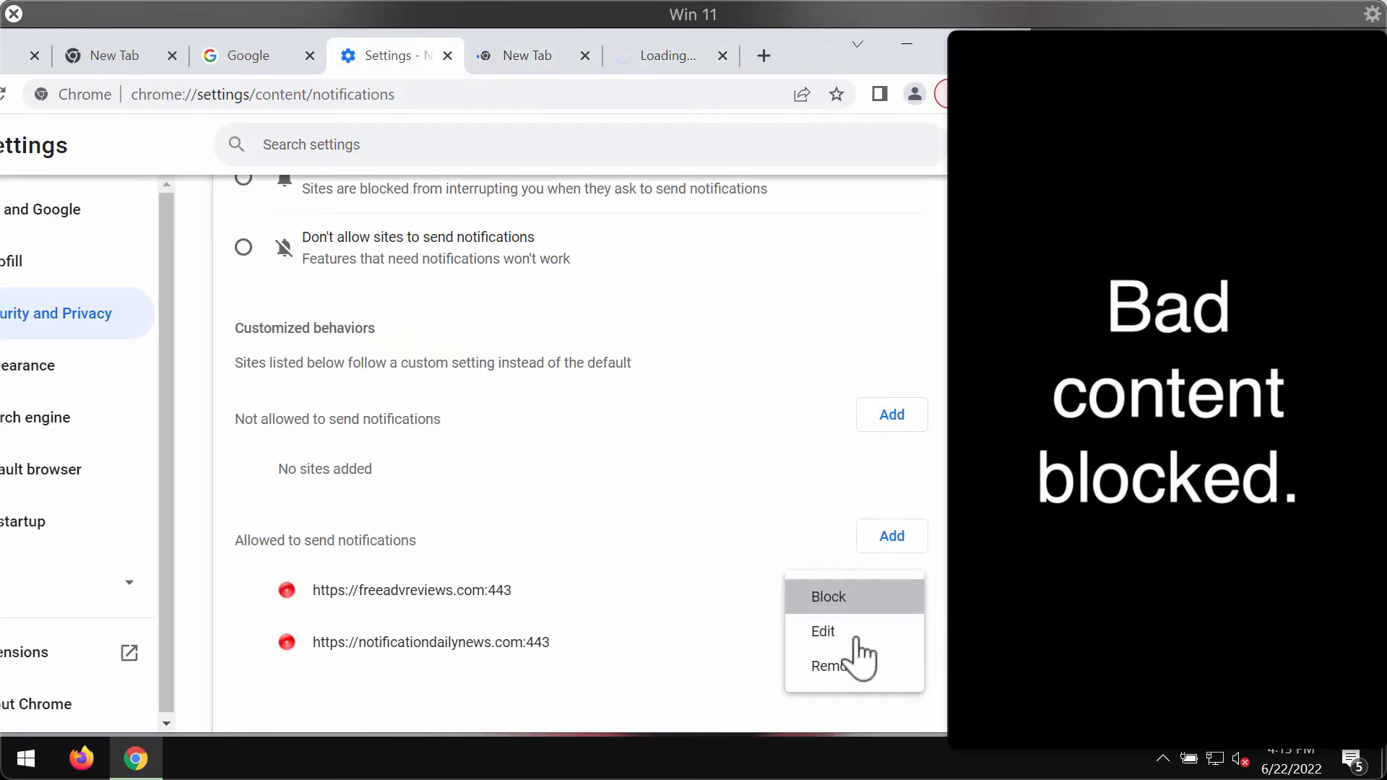
# Remove freeadvreviews.com and notificationdailynews.com from the allowed notification senders.
pyautogui.click(833, 667)
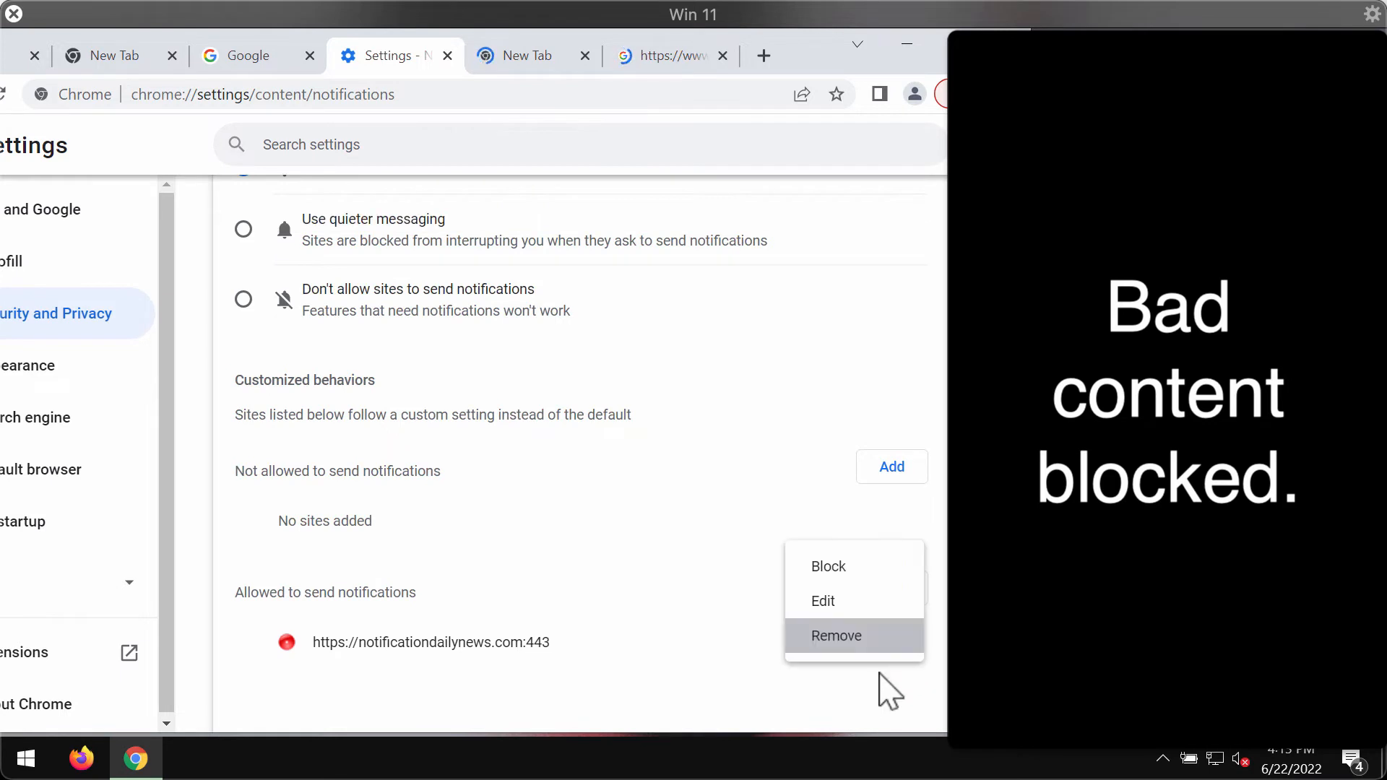
pyautogui.click(836, 636)
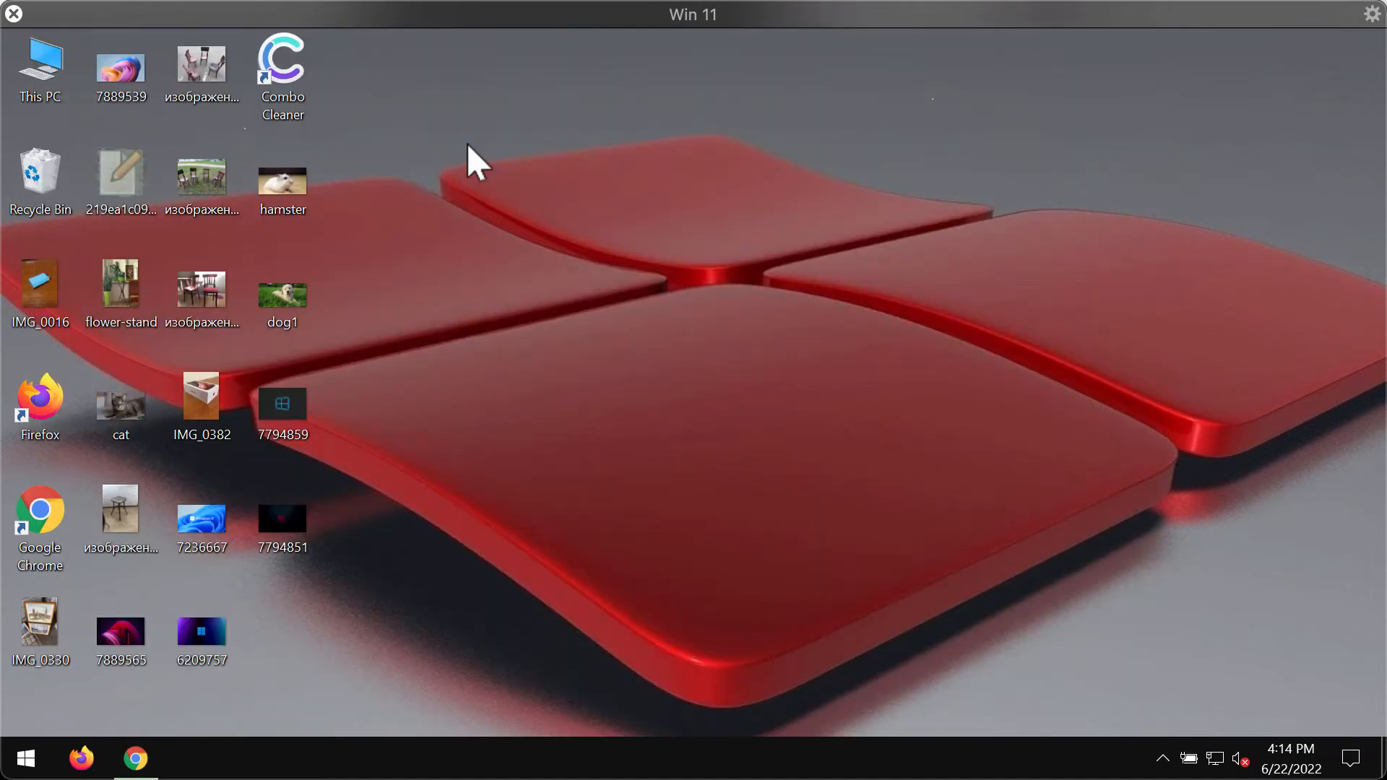
# Launch Combo Cleaner from its desktop shortcut to reach the Dashboard.
pyautogui.click(284, 60)
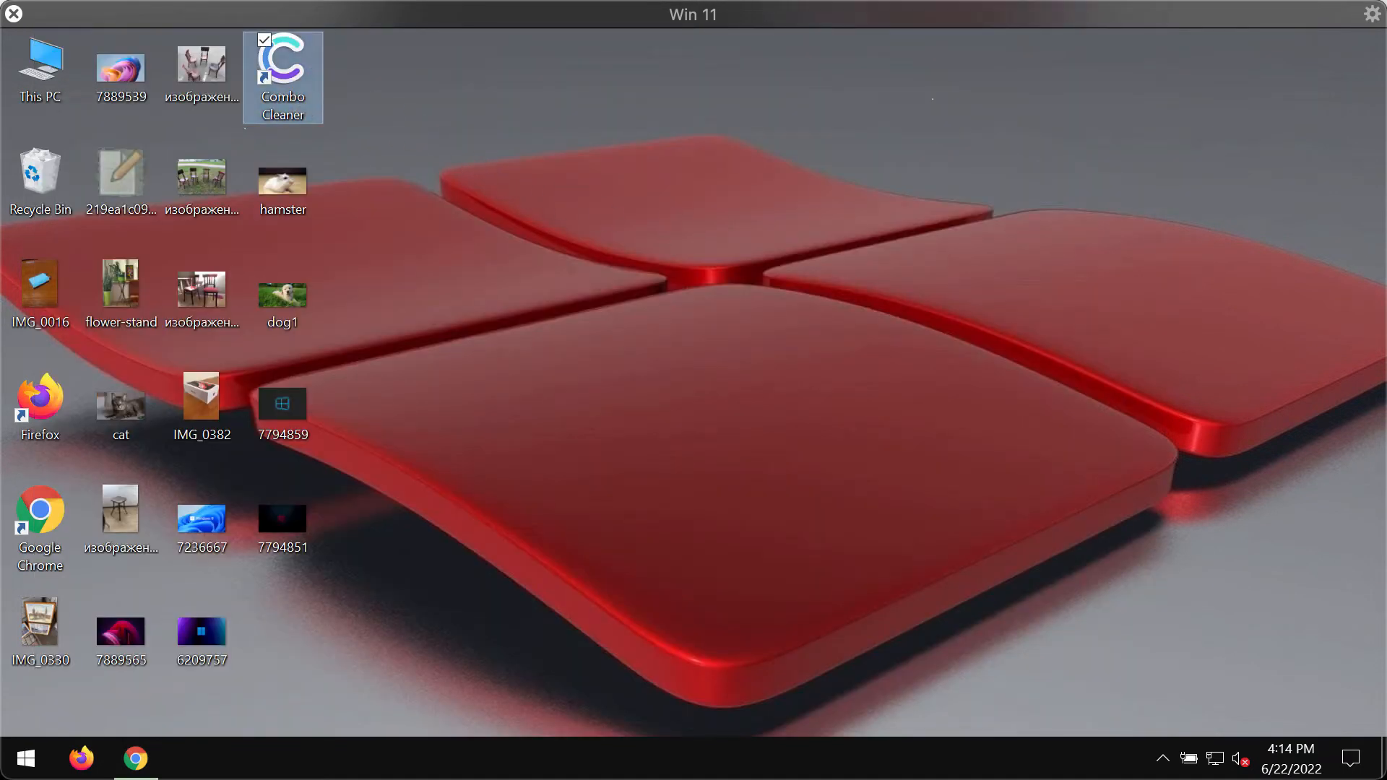
pyautogui.doubleClick(283, 68)
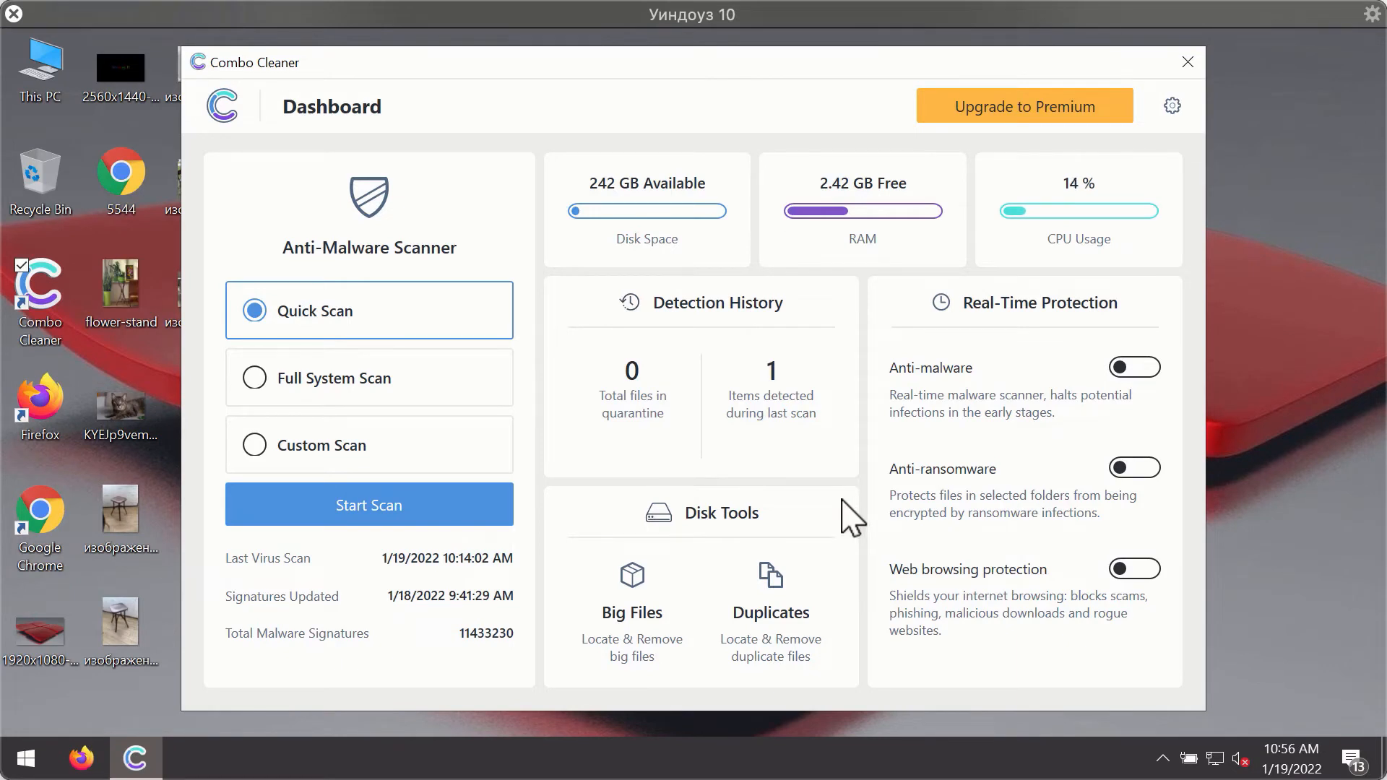
pyautogui.moveTo(915, 223)
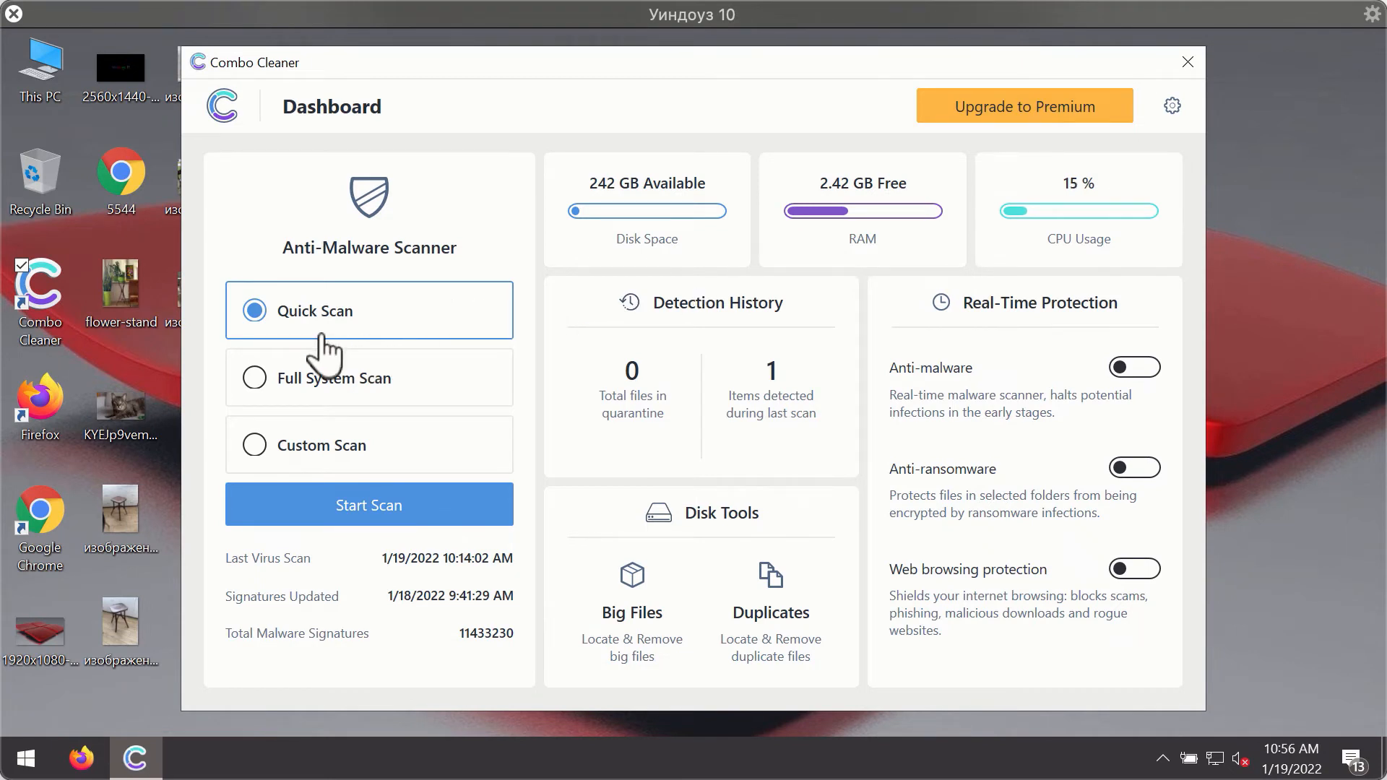
pyautogui.moveTo(418, 581)
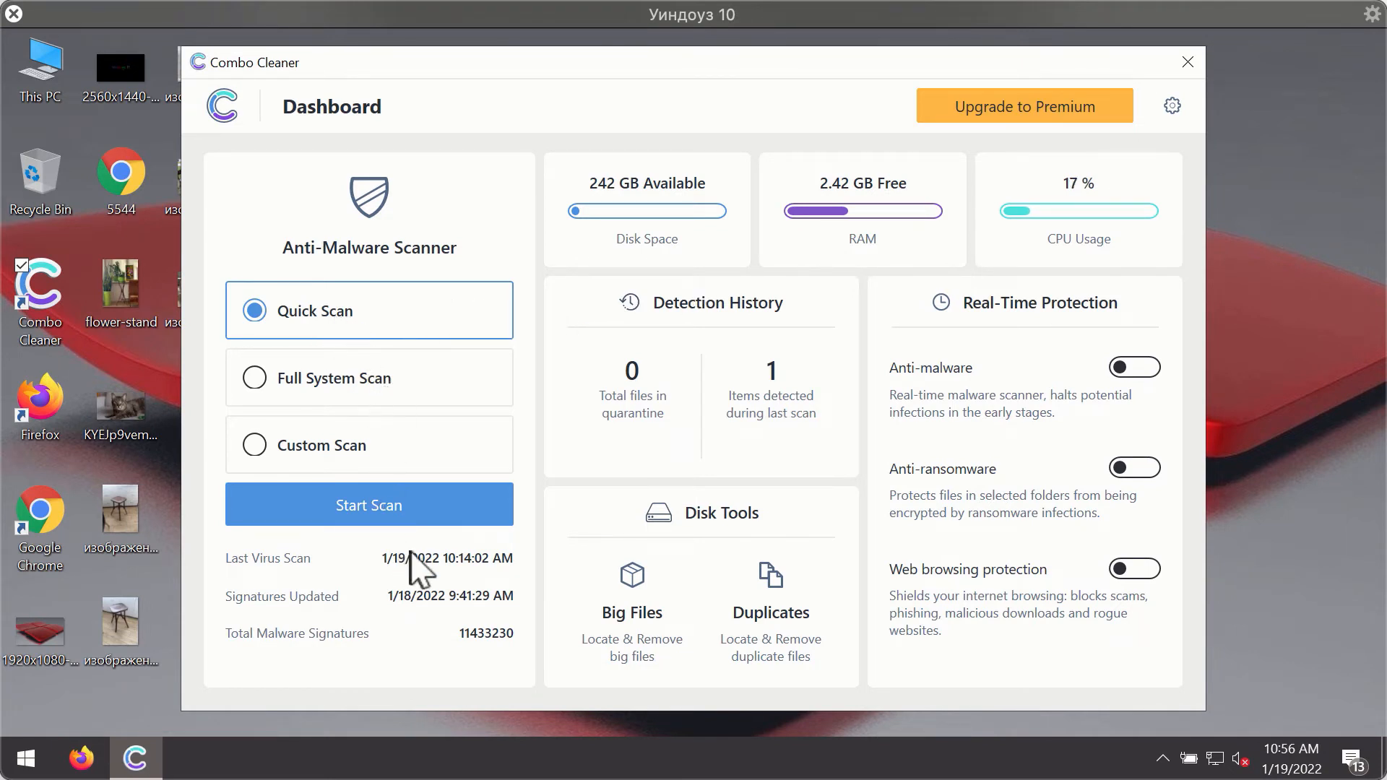
# Start the quick anti-malware scan from the Dashboard.
pyautogui.click(368, 505)
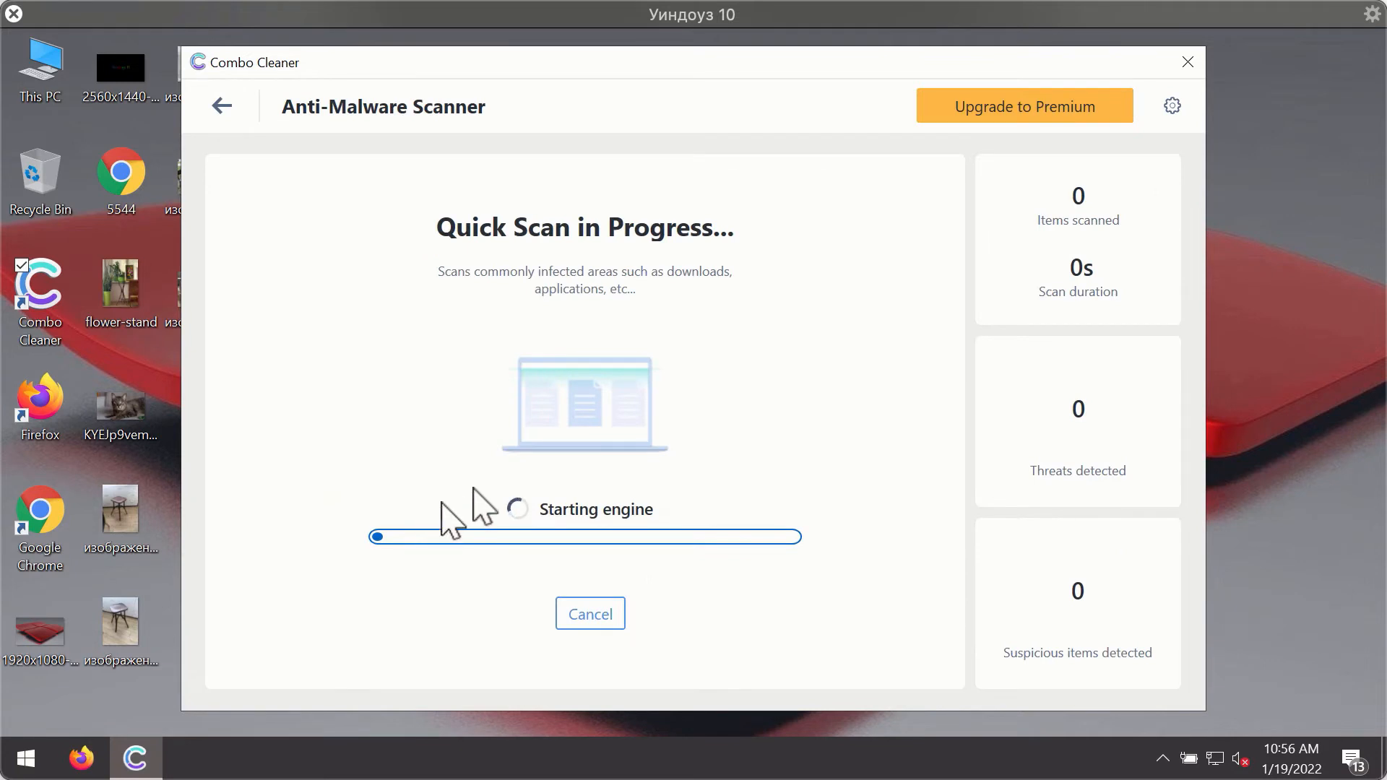
pyautogui.moveTo(683, 436)
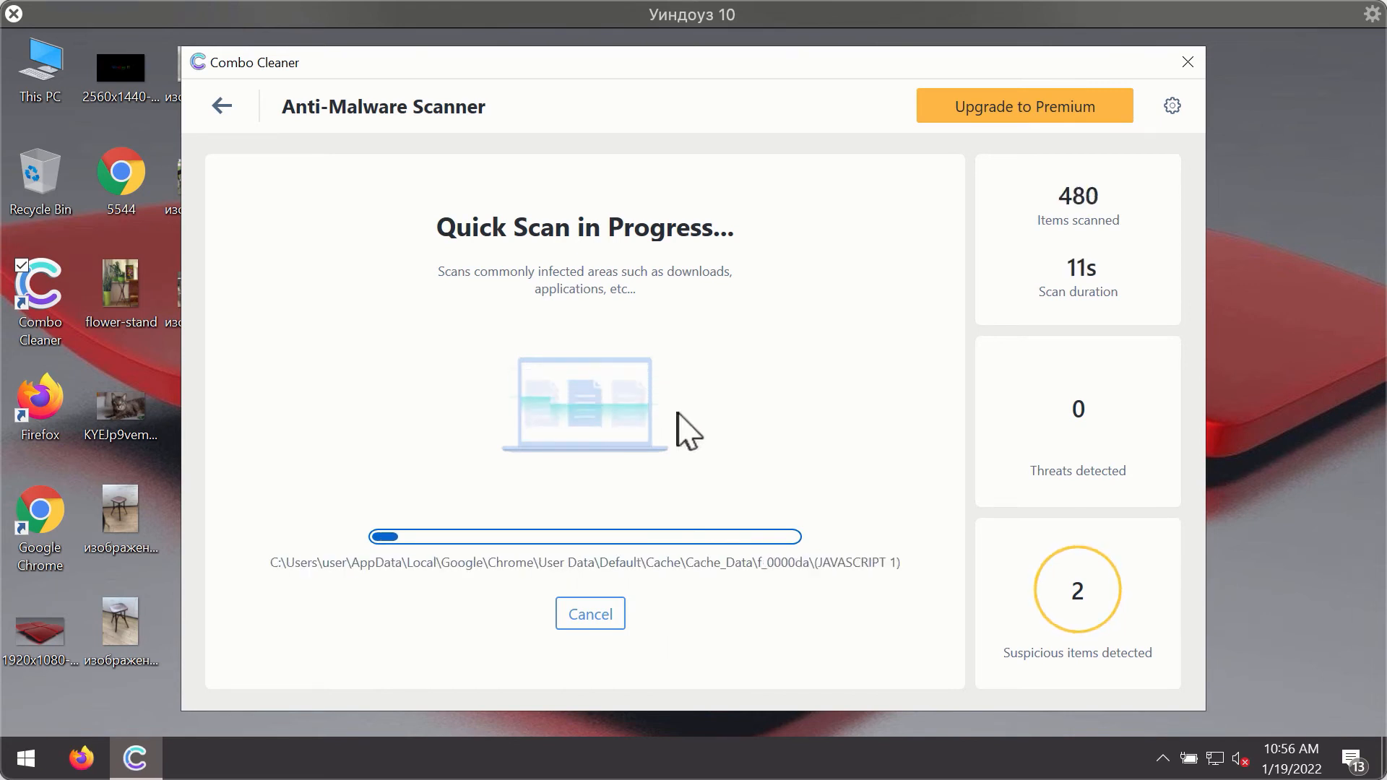
pyautogui.moveTo(864, 410)
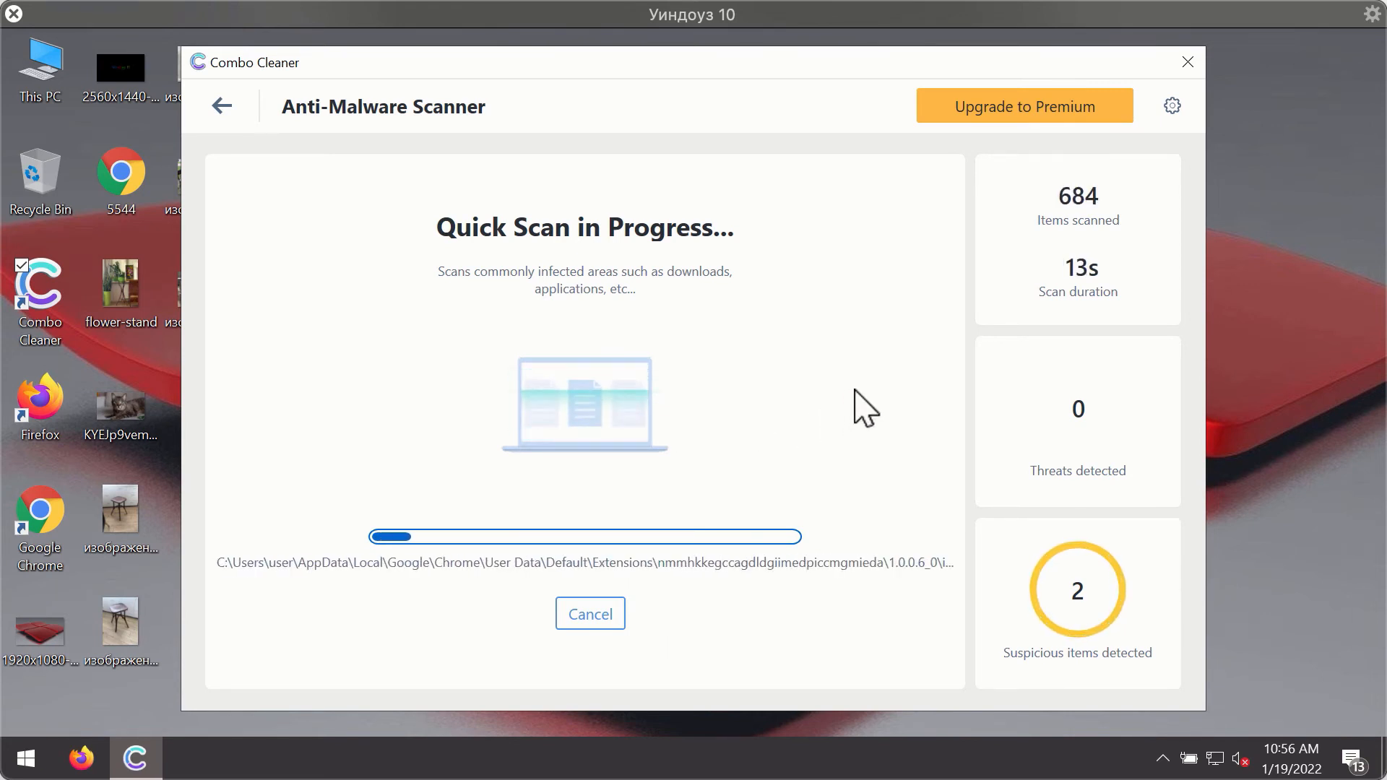
pyautogui.moveTo(811, 234)
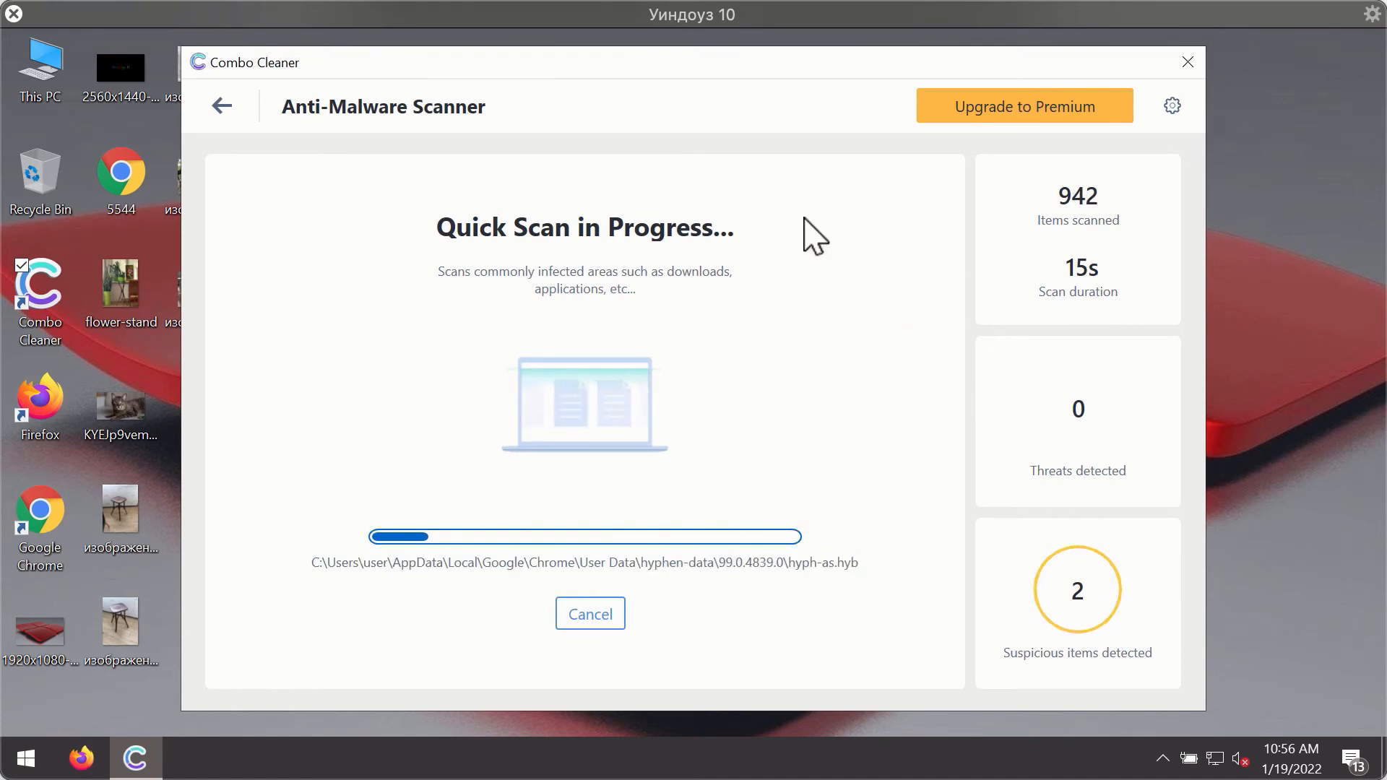
pyautogui.moveTo(776, 109)
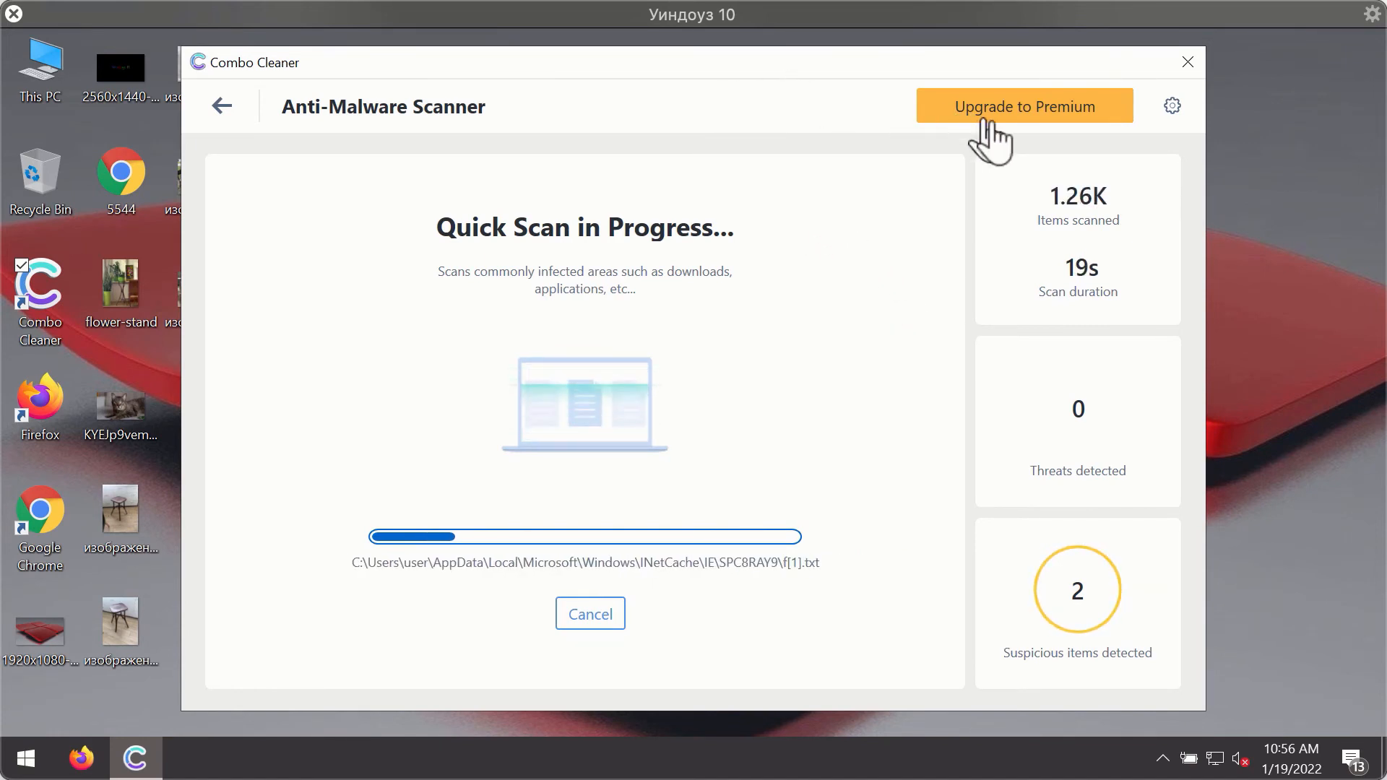
pyautogui.moveTo(1175, 115)
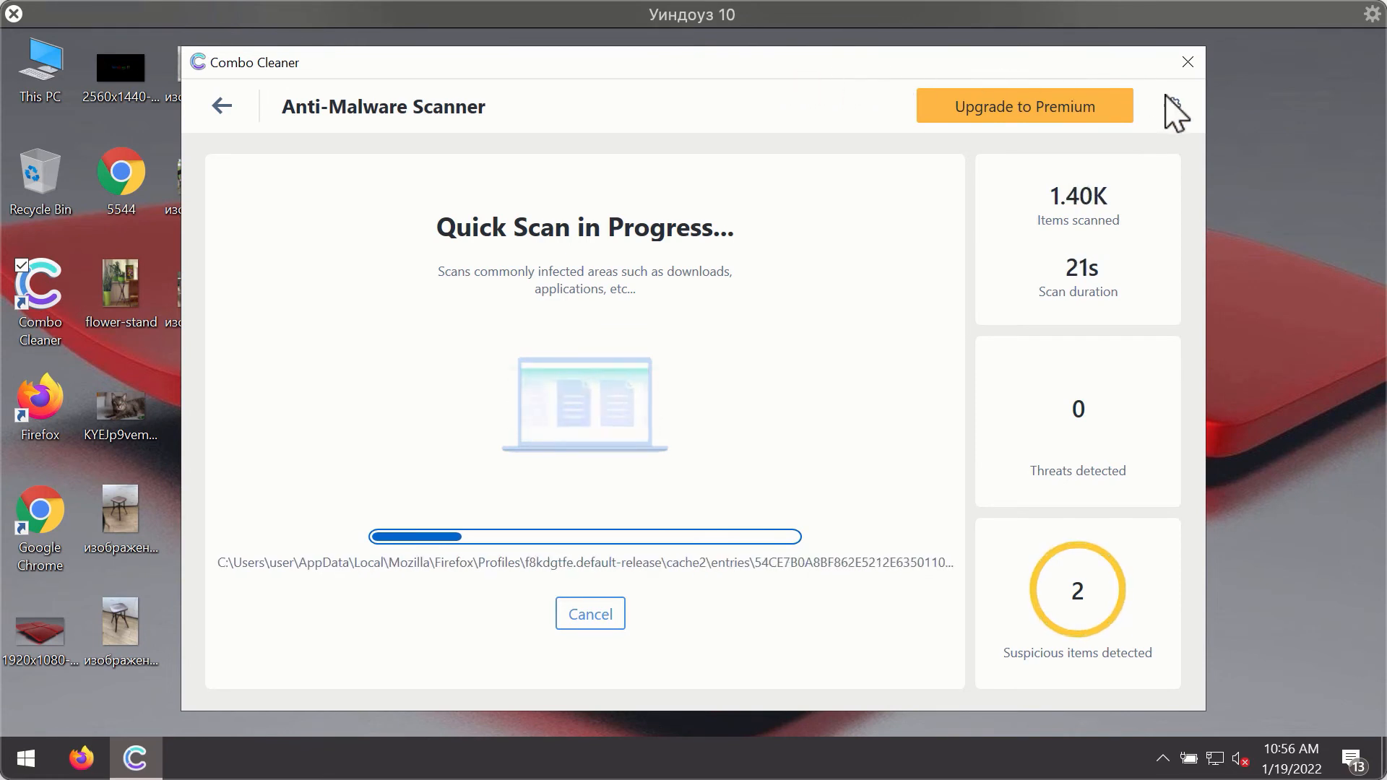
# View the Anti-Ransomware section of Combo Cleaner's Settings.
pyautogui.click(1172, 105)
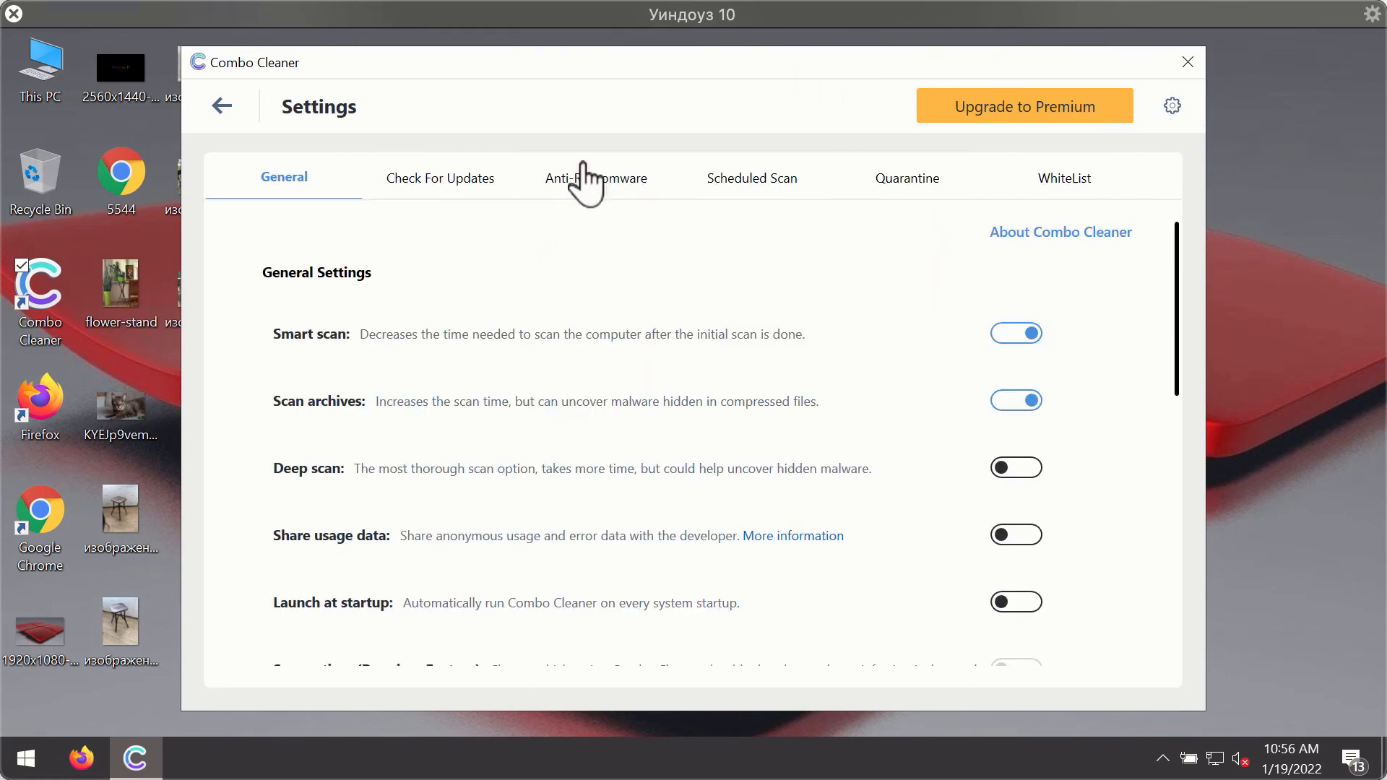
pyautogui.click(595, 179)
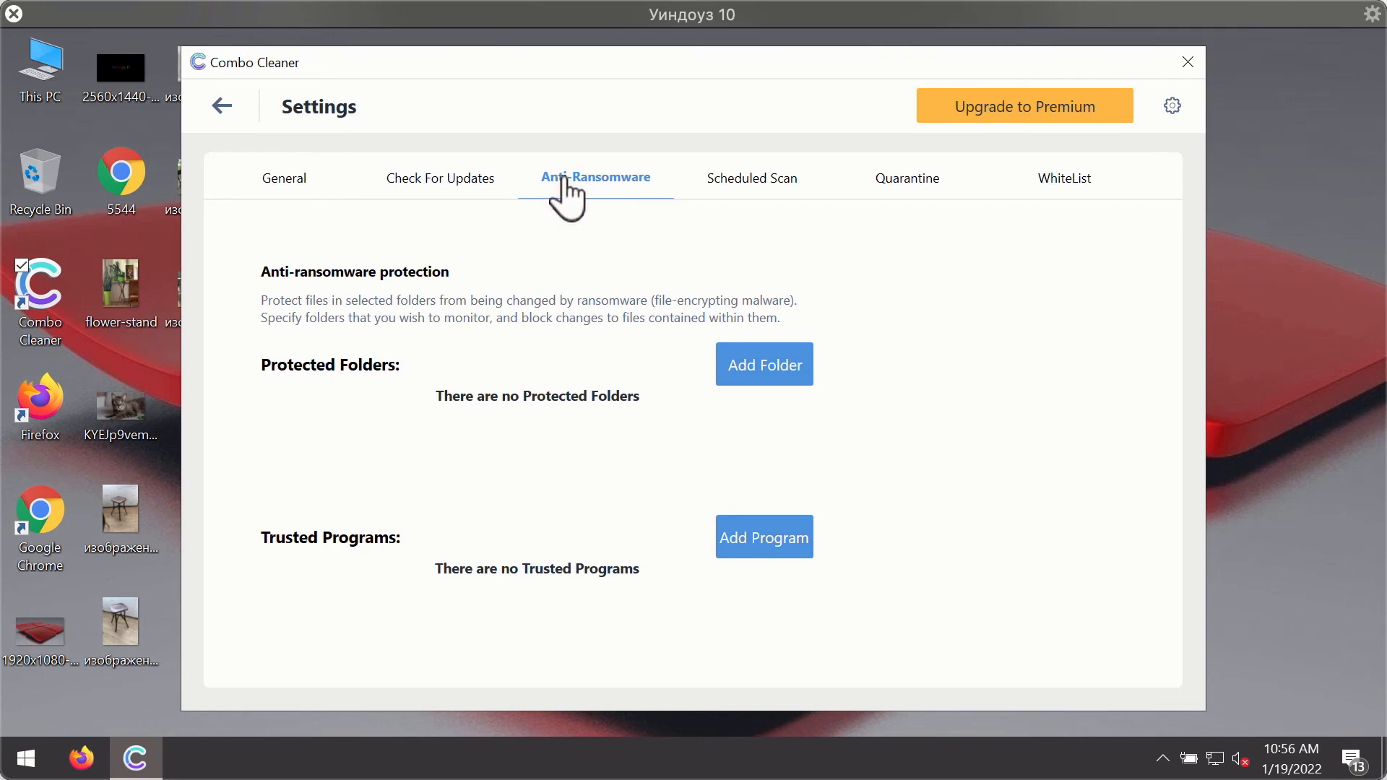
pyautogui.moveTo(899, 146)
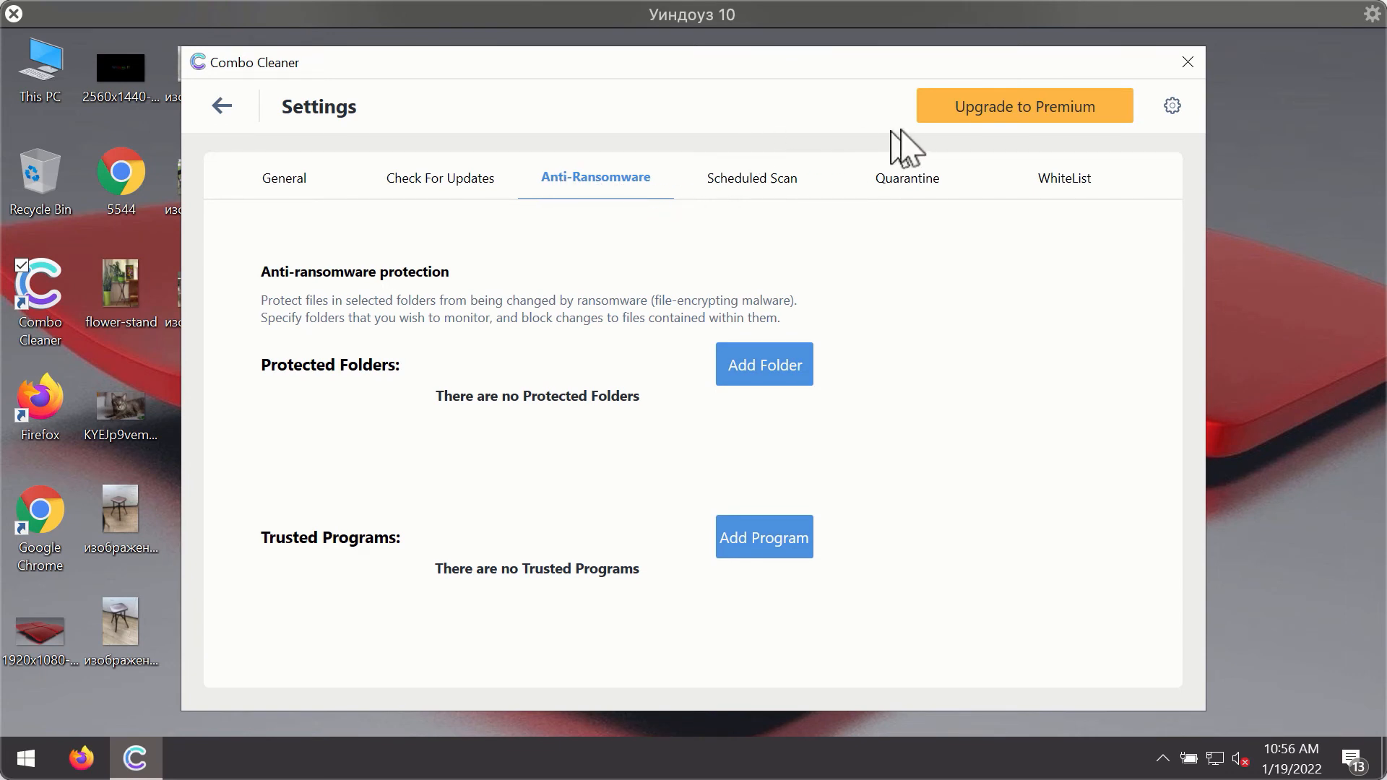
pyautogui.moveTo(645, 195)
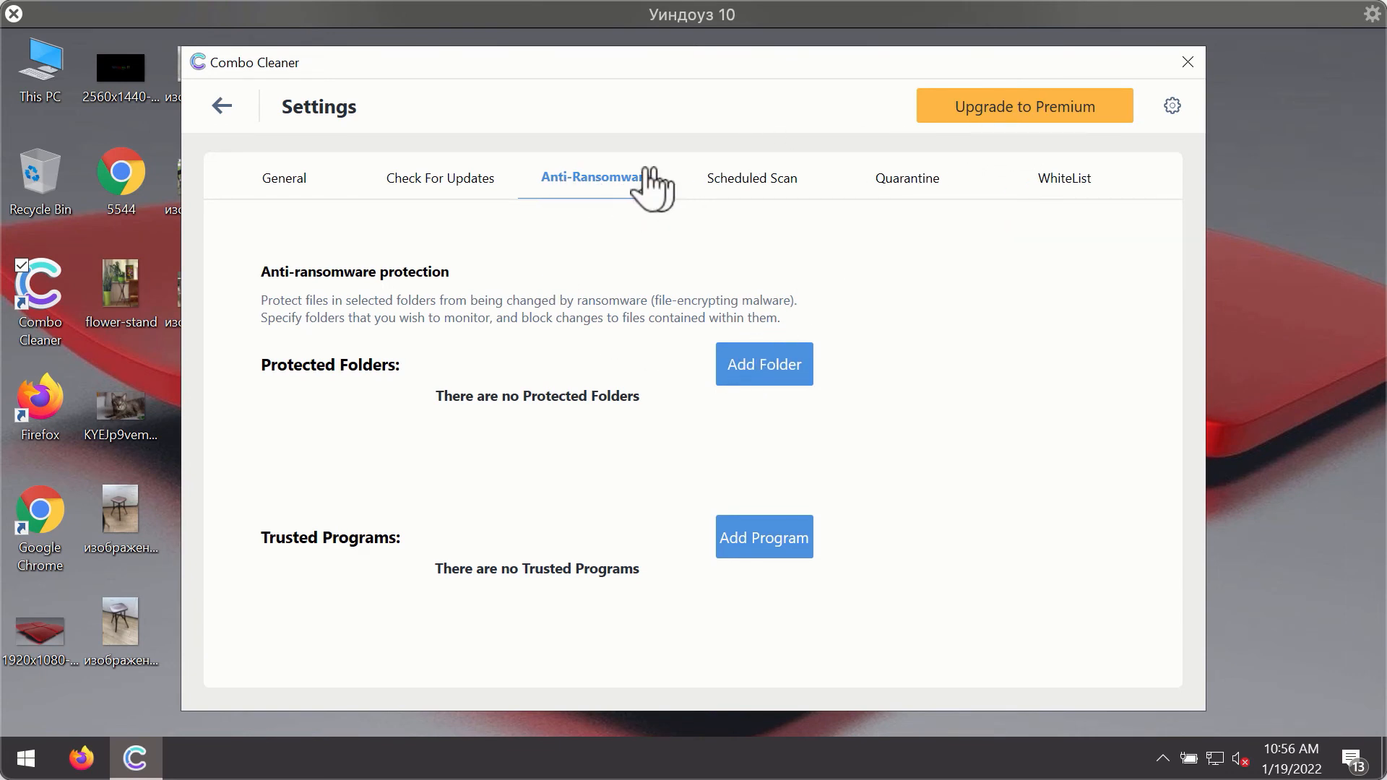
pyautogui.moveTo(899, 214)
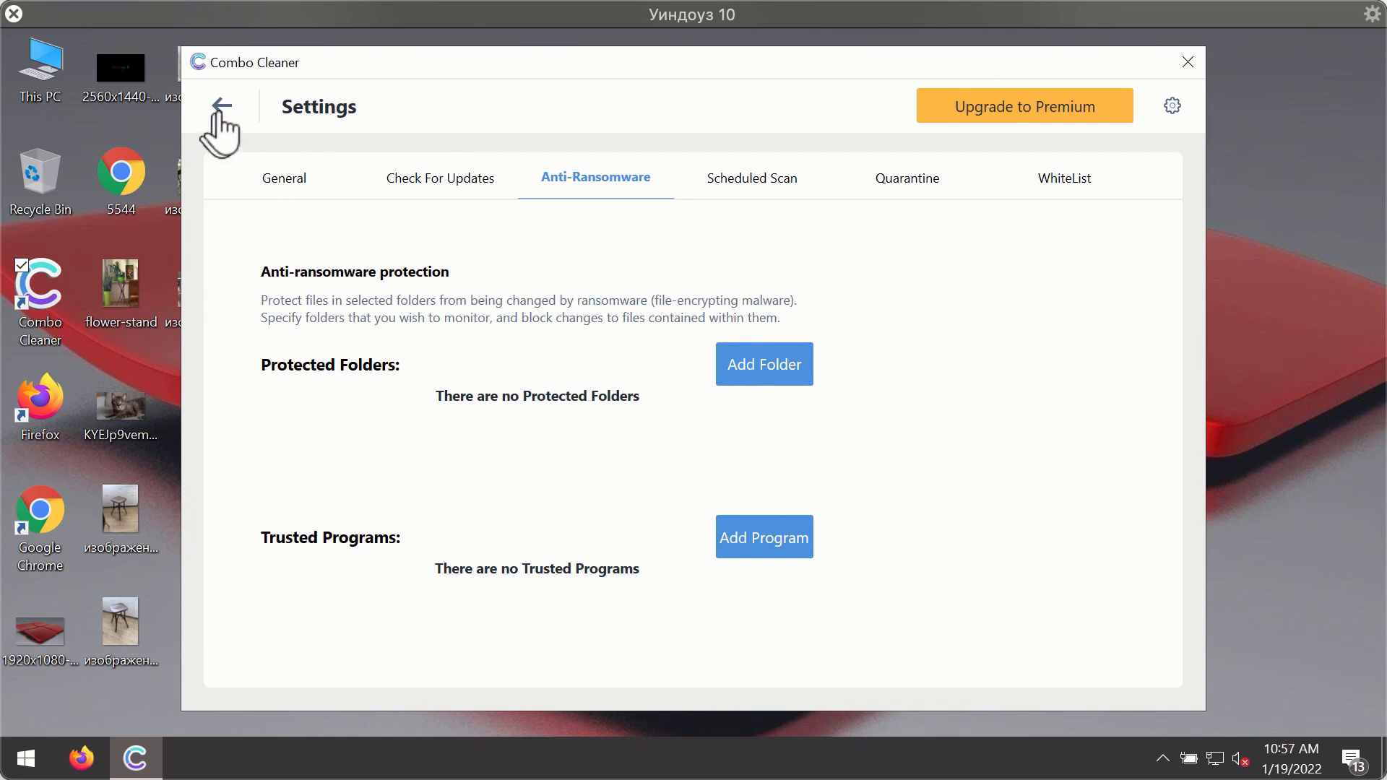
# Cancel the running quick scan and confirm, revealing the two detected Chrome ad threats.
pyautogui.click(221, 107)
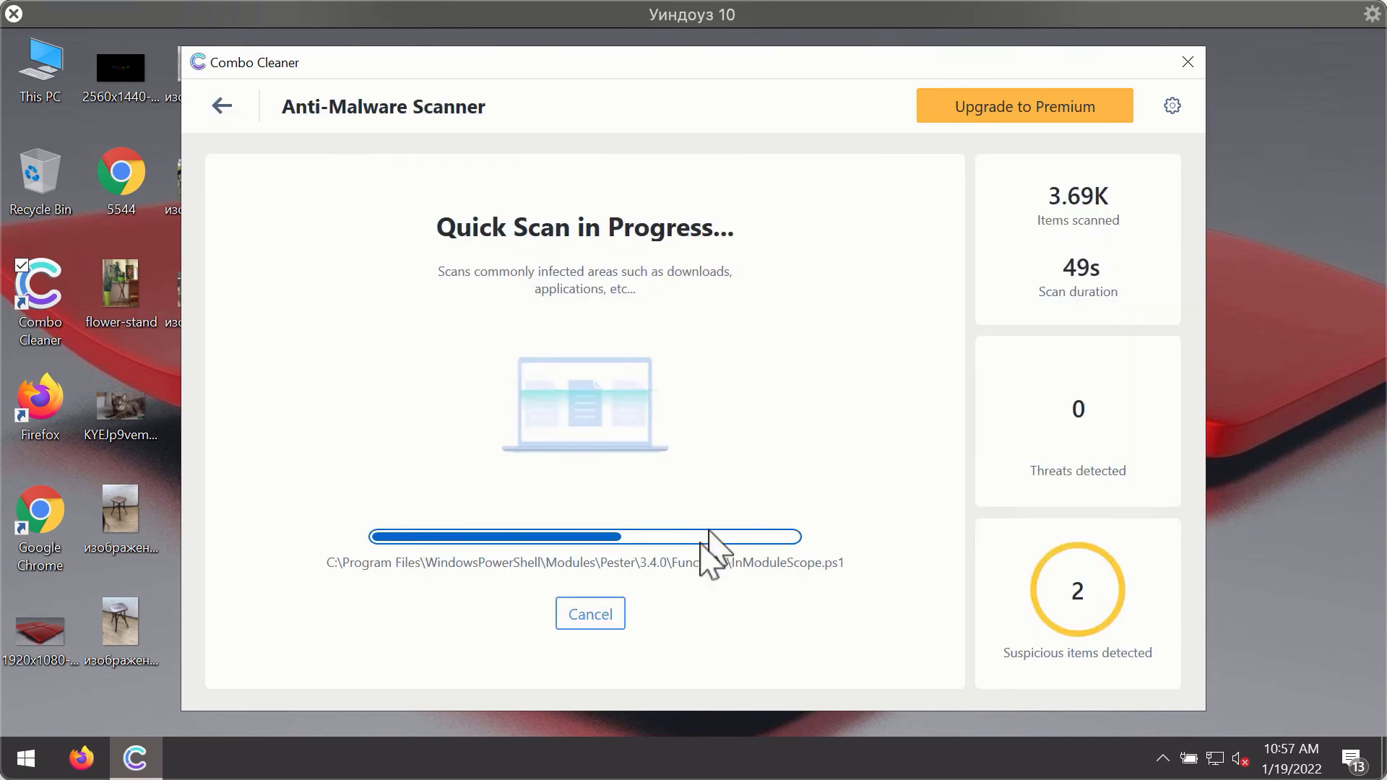
pyautogui.click(590, 613)
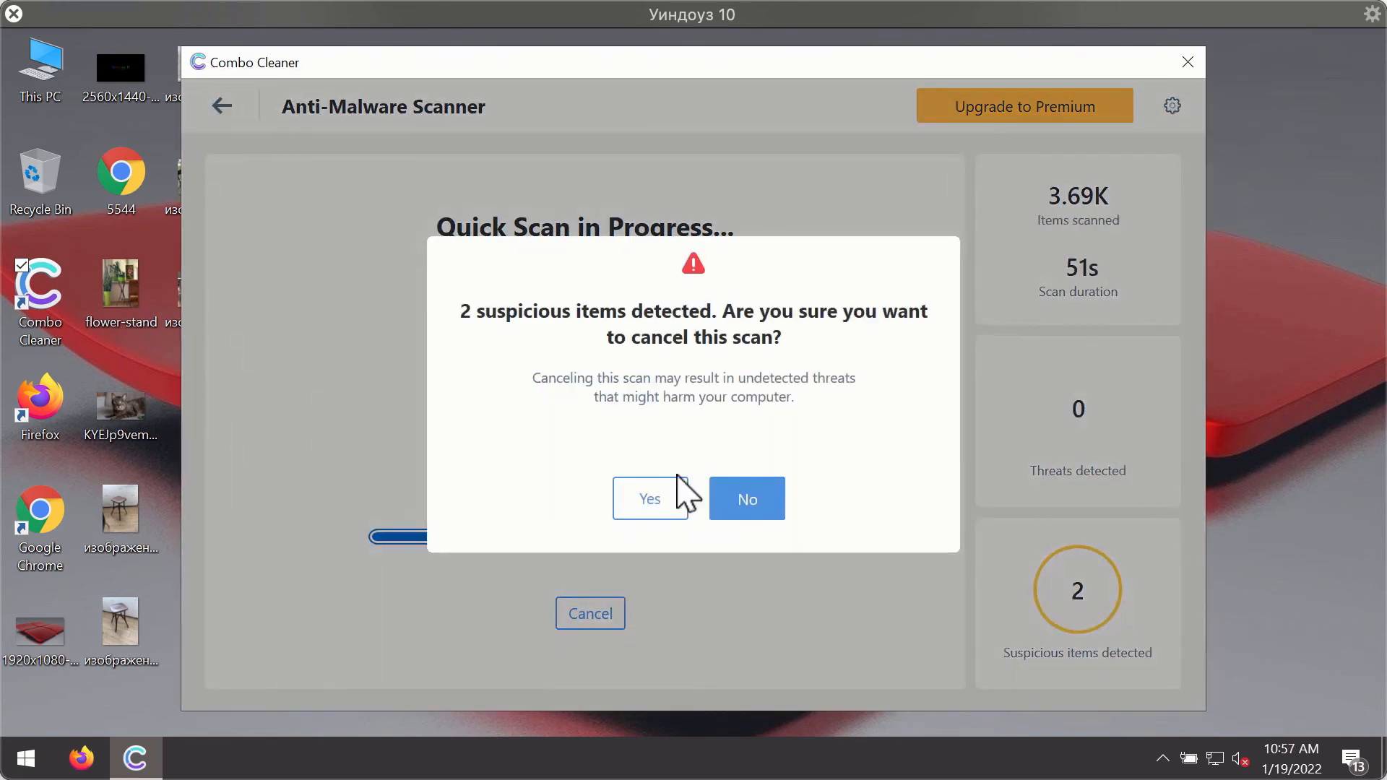
pyautogui.click(651, 499)
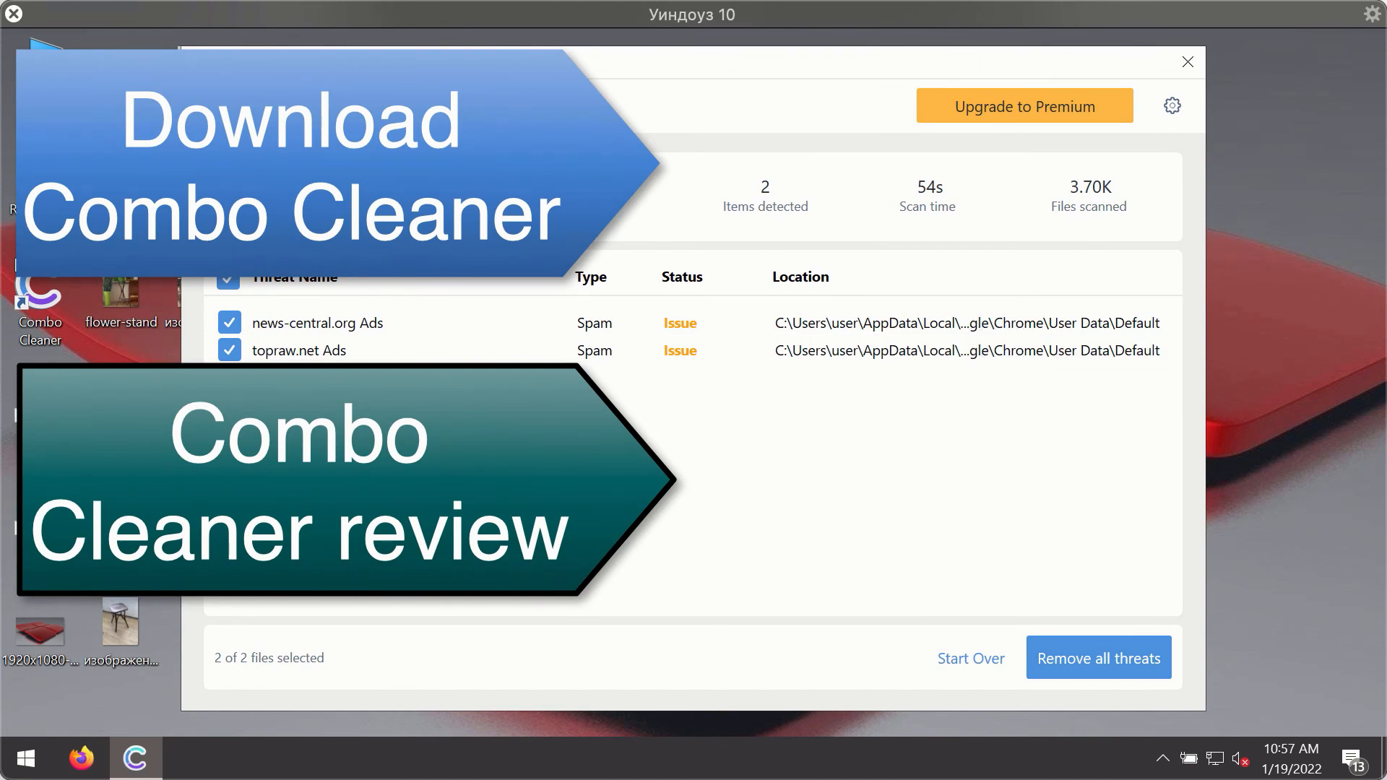
pyautogui.moveTo(1134, 364)
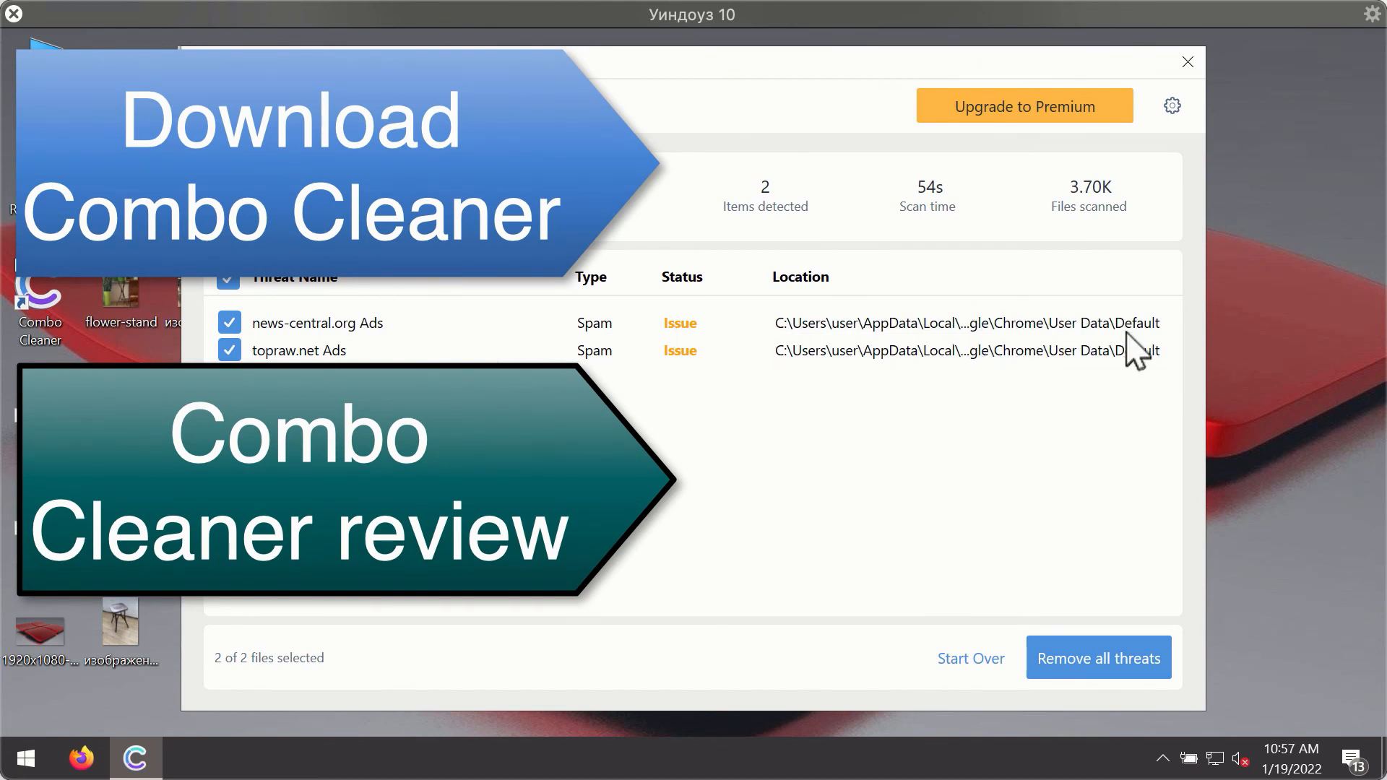
pyautogui.moveTo(1113, 204)
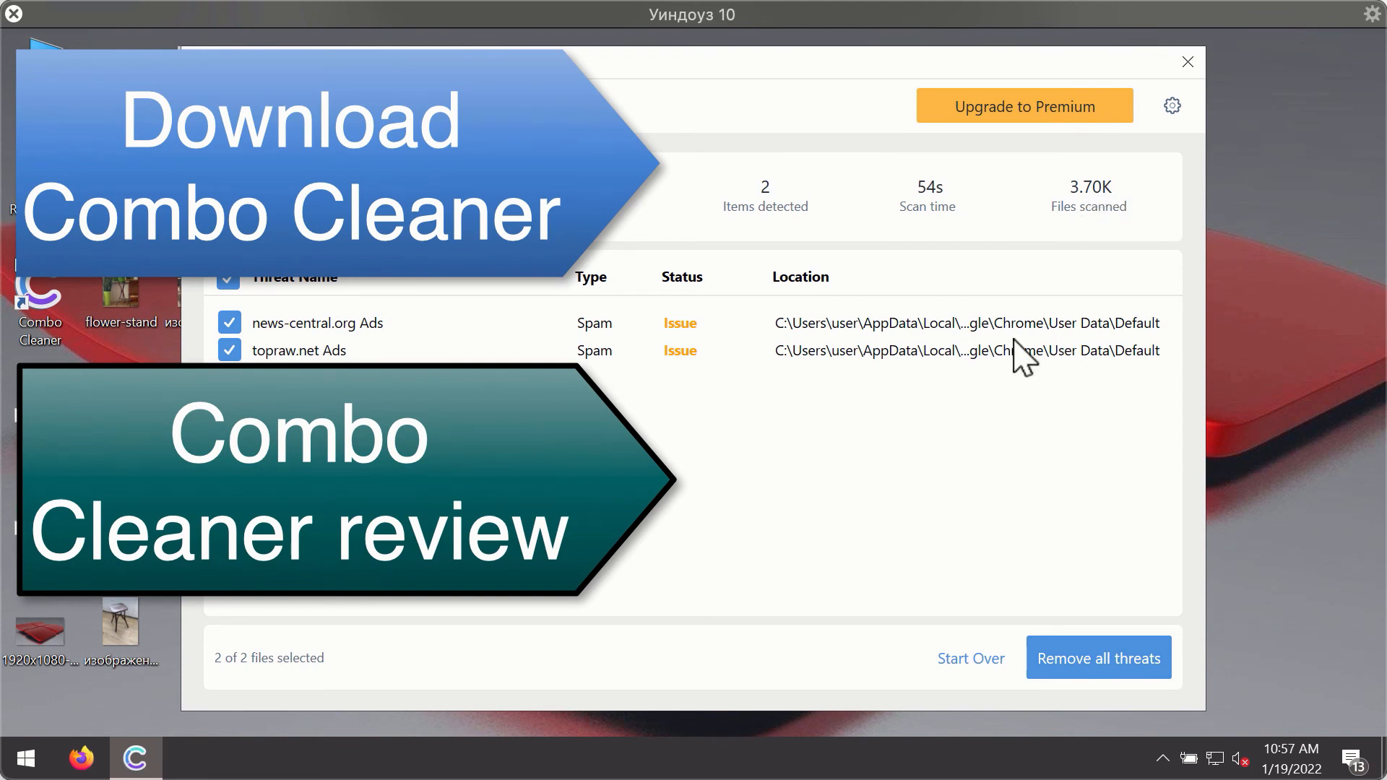
pyautogui.moveTo(1024, 338)
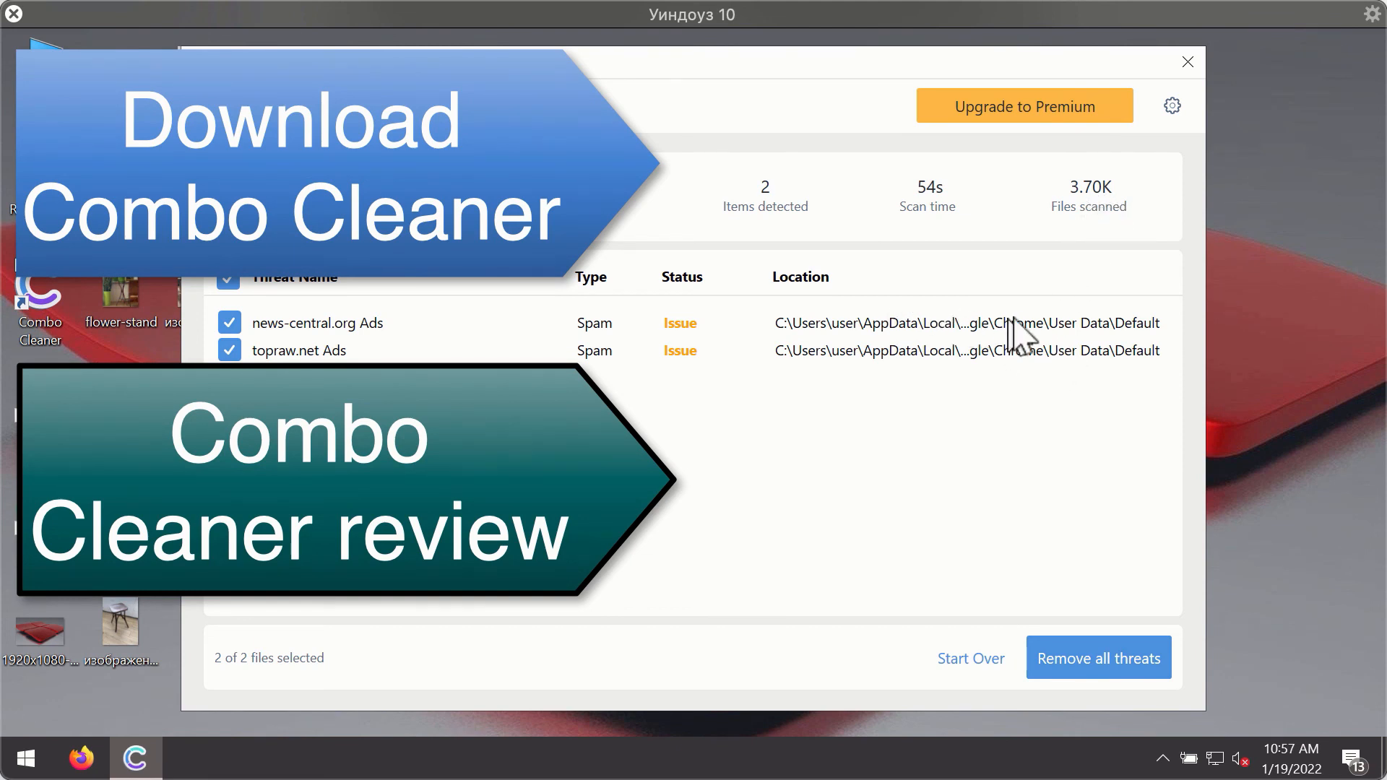